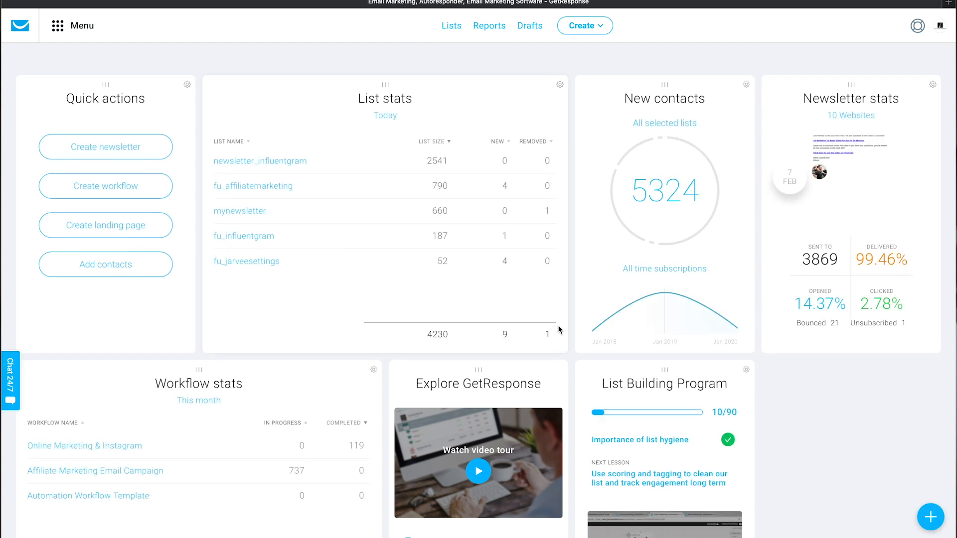
Browse the Widget Library briefly, then swap the Newsletter stats and New contacts dashboard widgets.
{"action": "scroll", "scroll_direction": "down", "scroll_amount": 3}
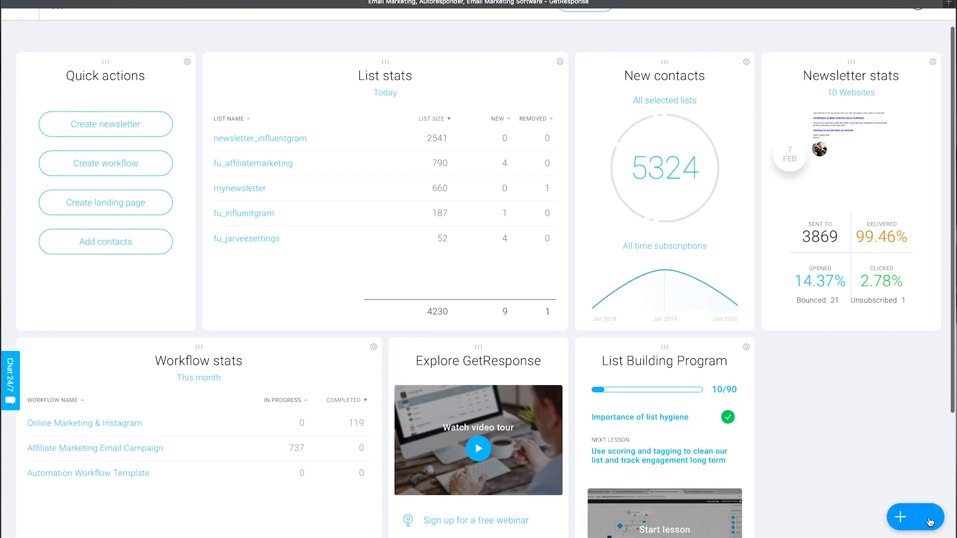
{"action": "left_click", "coordinate": [915, 517]}
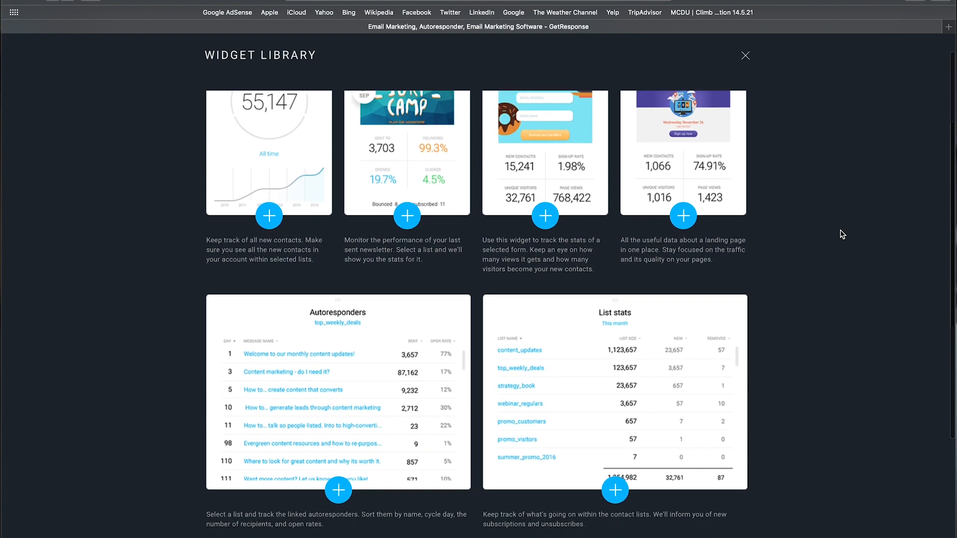
{"action": "left_click", "coordinate": [746, 56]}
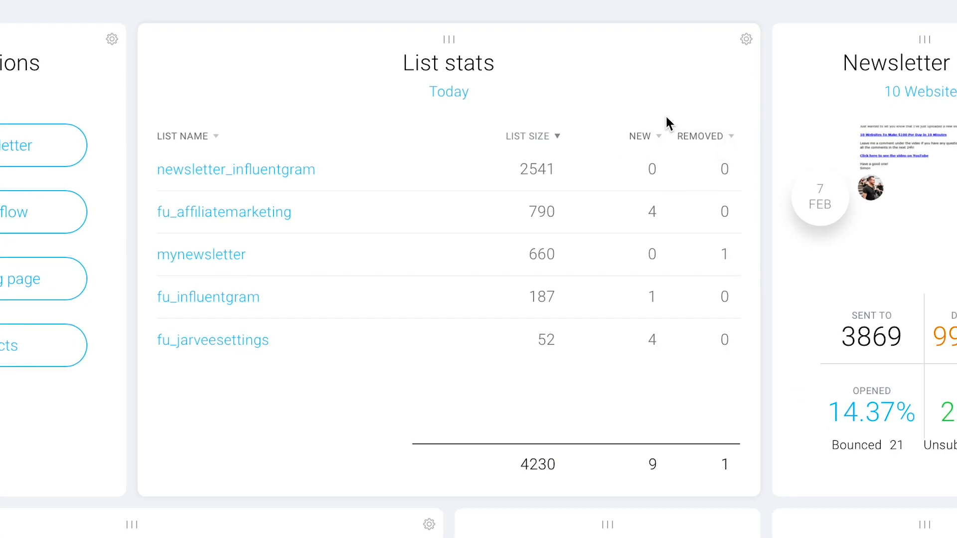
{"action": "scroll", "scroll_direction": "right", "scroll_amount": 3}
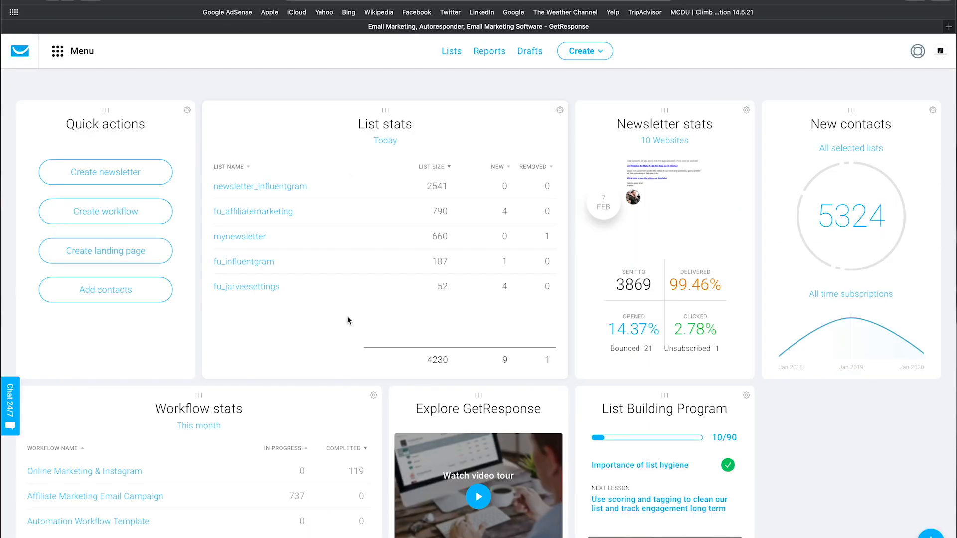
{"action": "mouse_move", "coordinate": [161, 126]}
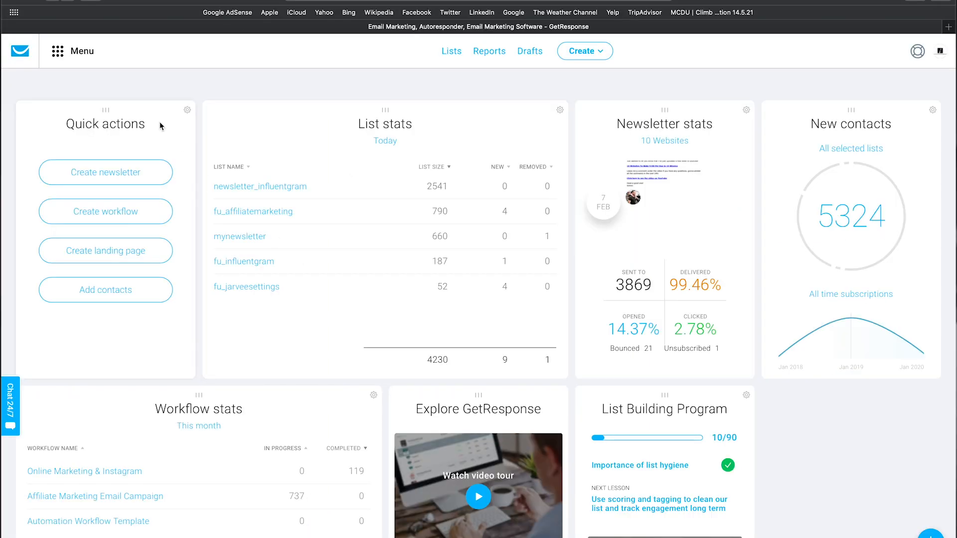
{"action": "left_click", "coordinate": [58, 50]}
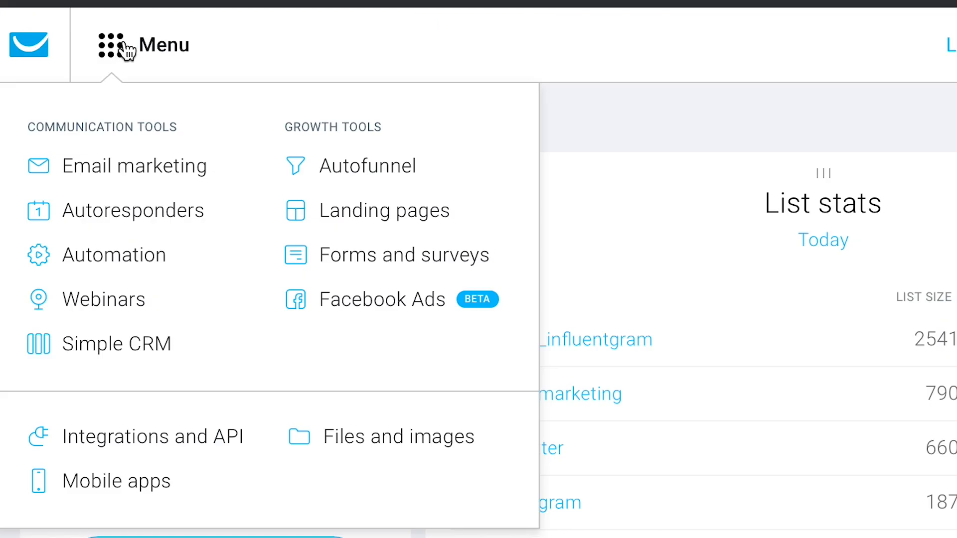
{"action": "mouse_move", "coordinate": [278, 54]}
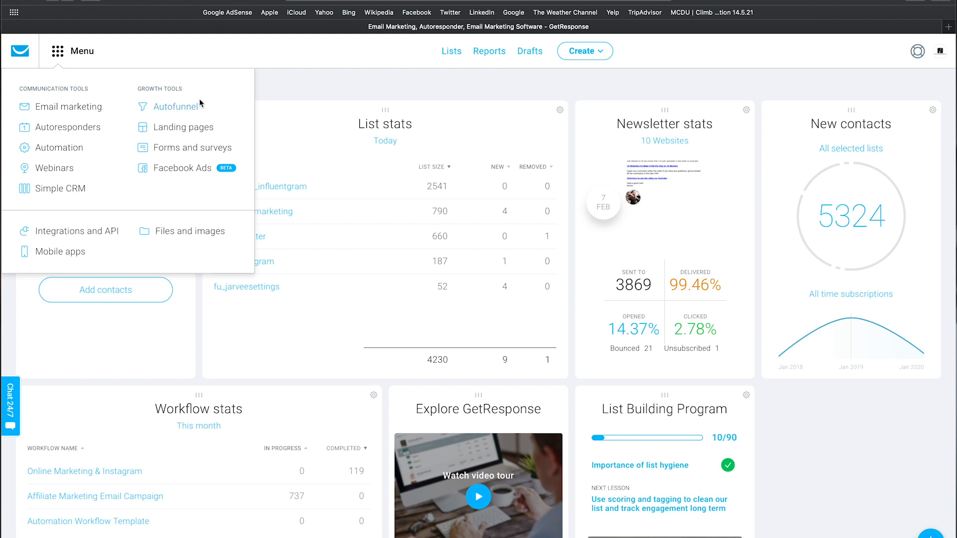
{"action": "left_click", "coordinate": [439, 123]}
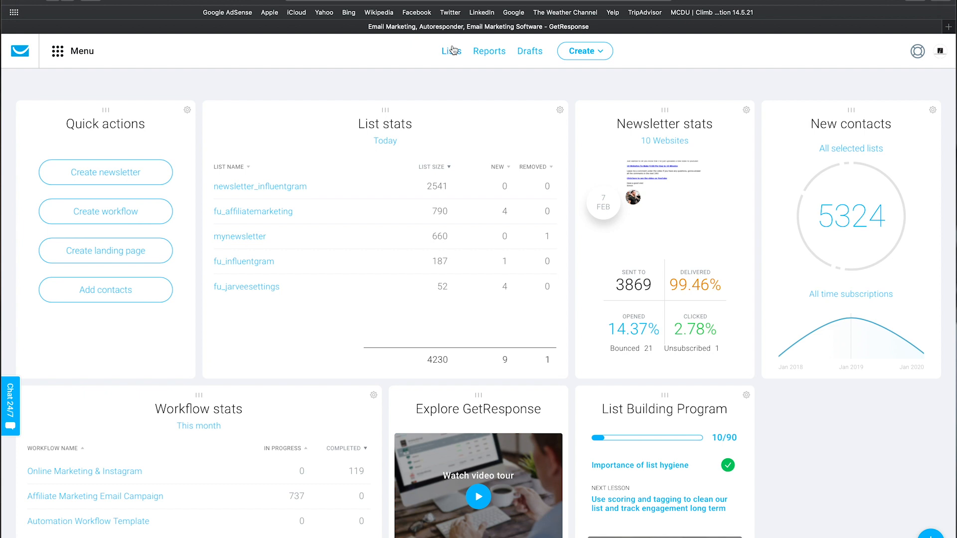
Create a new contact list named tutorial-1 from the Lists page.
{"action": "left_click", "coordinate": [450, 51]}
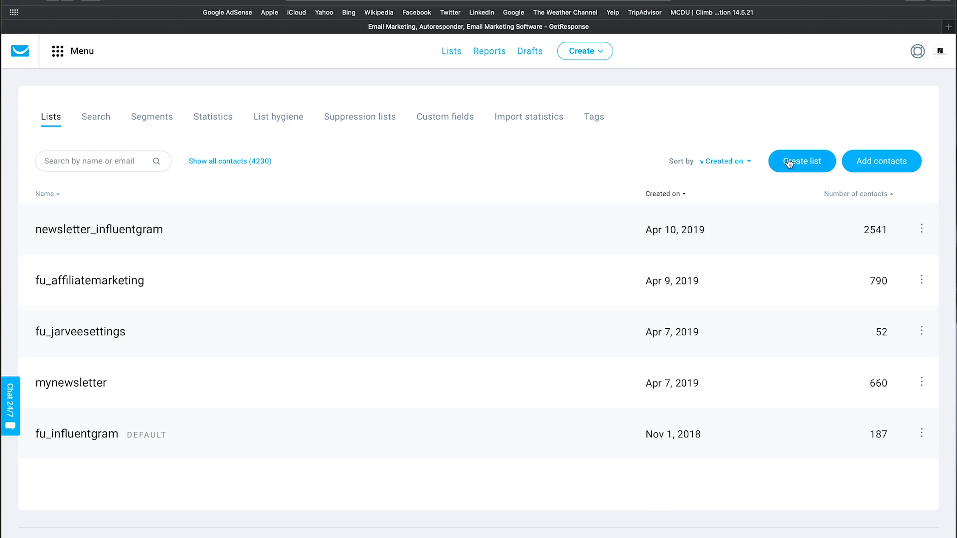
{"action": "left_click", "coordinate": [802, 161]}
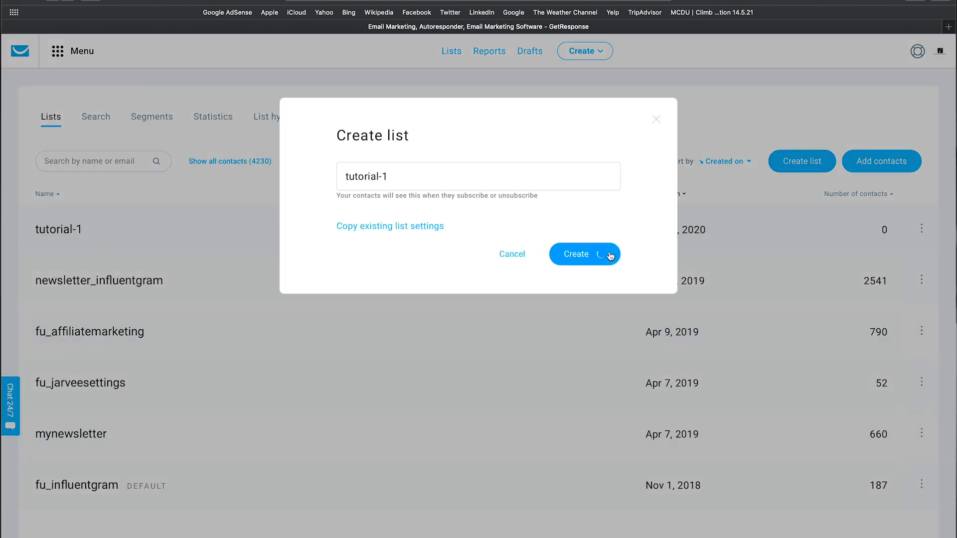
{"action": "left_click", "coordinate": [584, 255]}
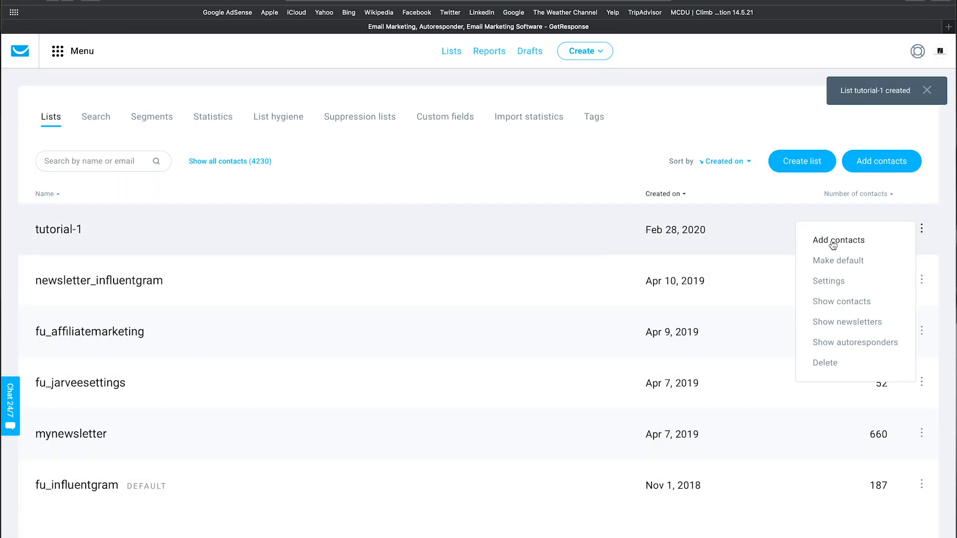
View the file-upload import option for tutorial-1, then cancel back to the dashboard.
{"action": "left_click", "coordinate": [839, 240]}
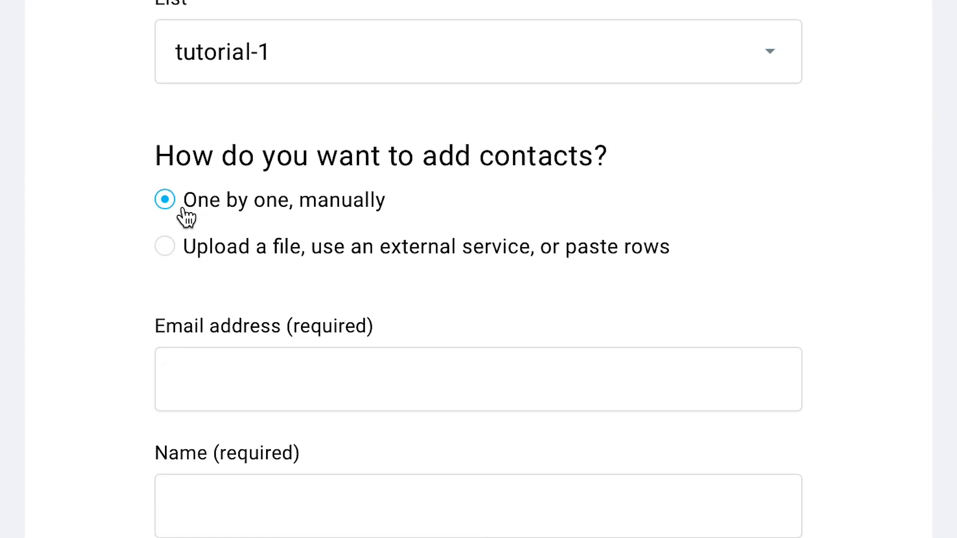
{"action": "mouse_move", "coordinate": [165, 246]}
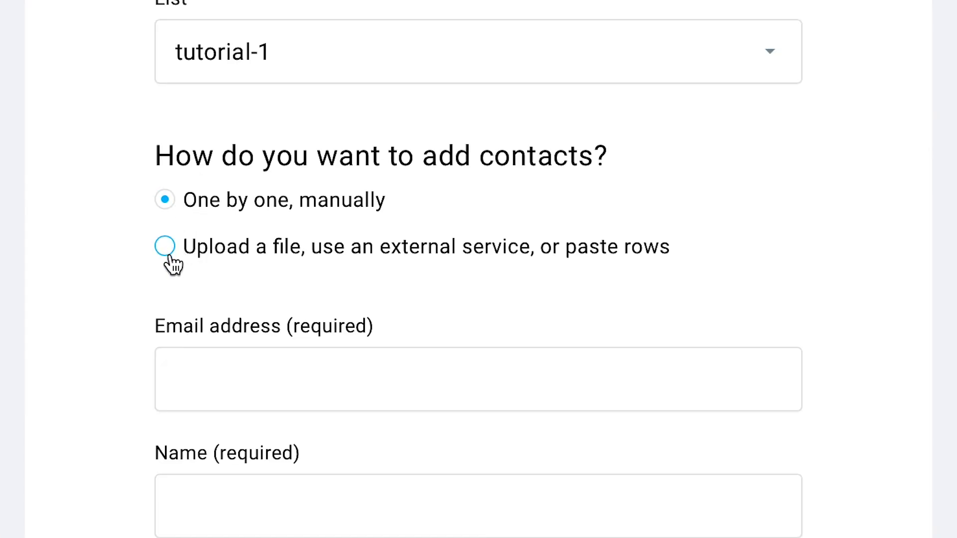
{"action": "left_click", "coordinate": [165, 246]}
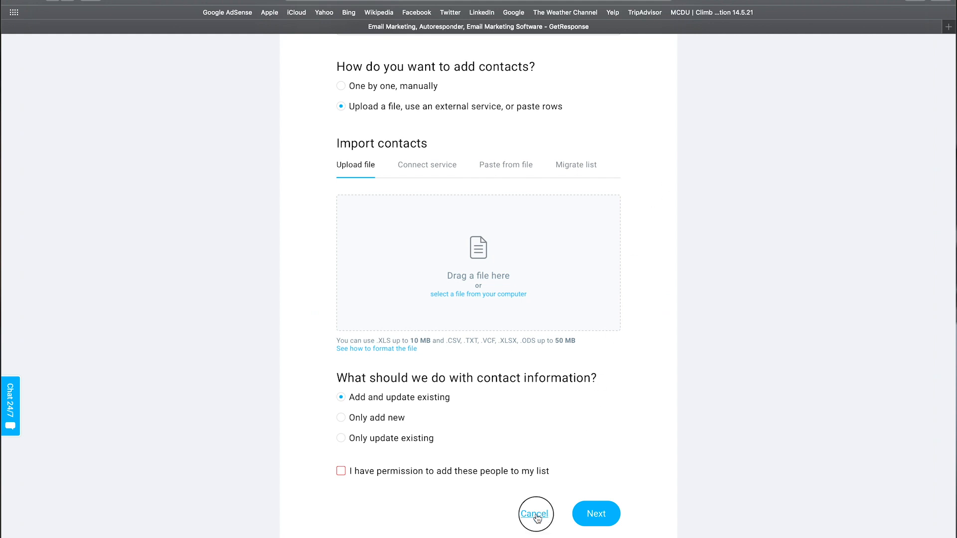
{"action": "left_click", "coordinate": [535, 515]}
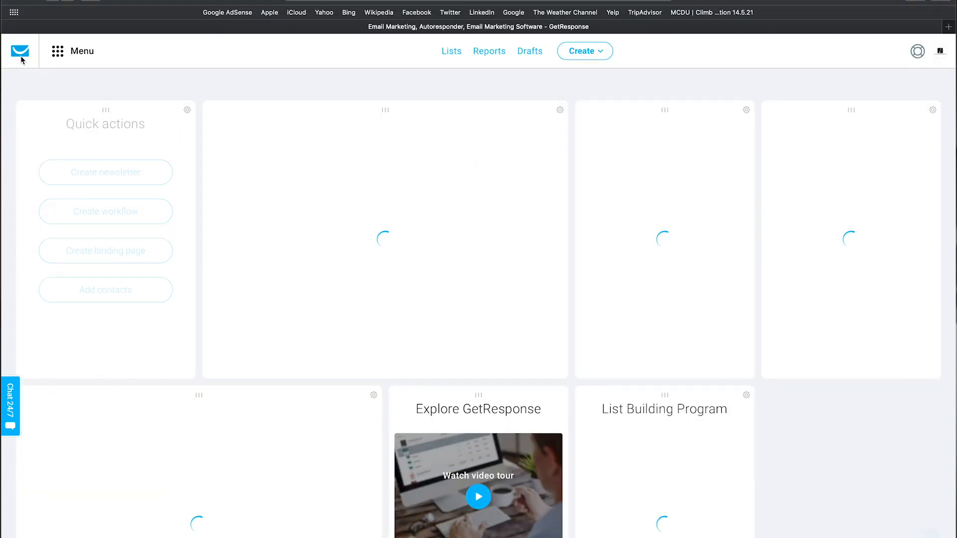
Start a new newsletter using the Drag-and-Drop Email Editor.
{"action": "left_click", "coordinate": [583, 51]}
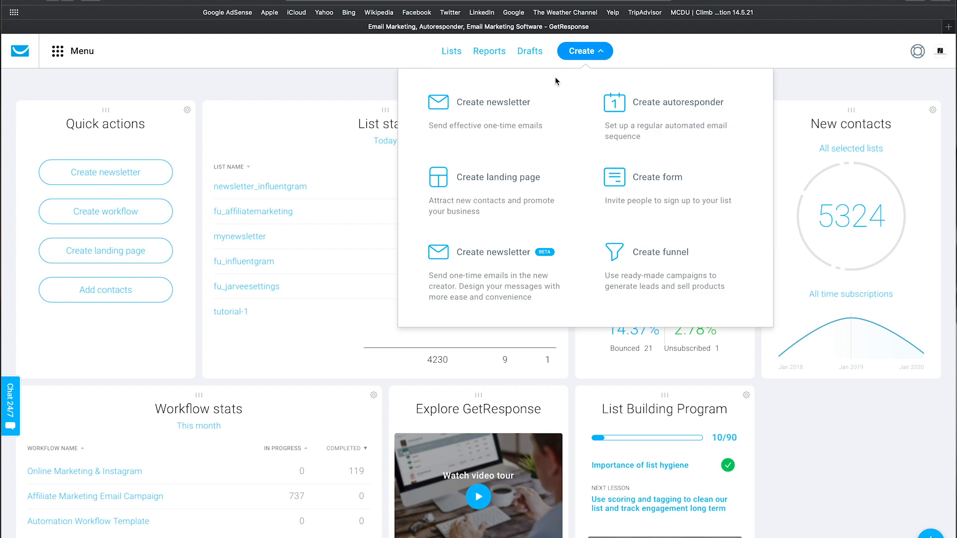
{"action": "left_click", "coordinate": [496, 102]}
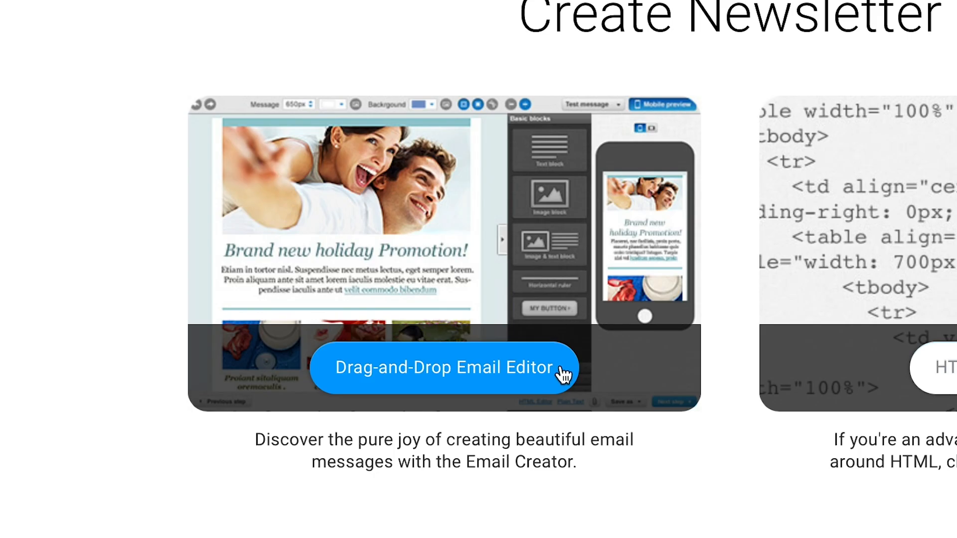
{"action": "left_click", "coordinate": [444, 368]}
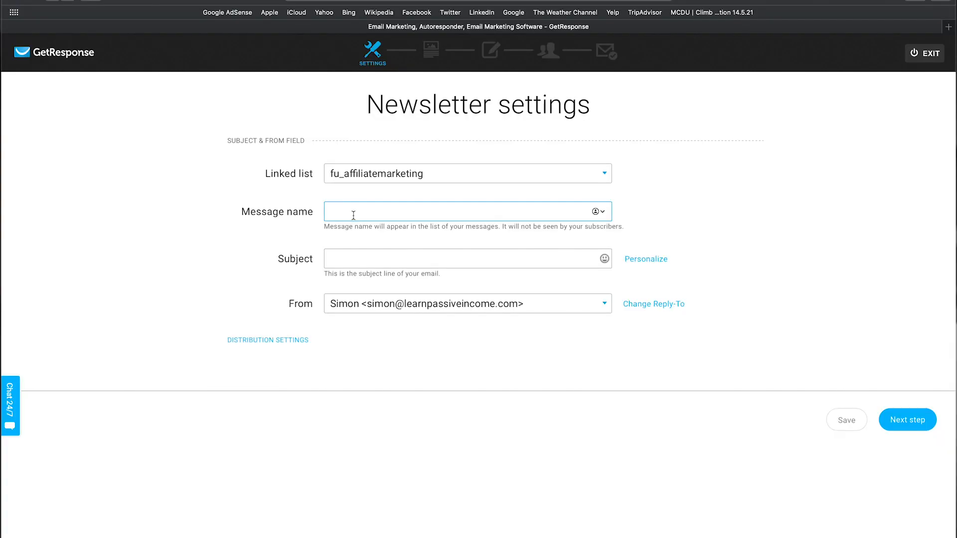
Name the message and subject Test, show the Reply-To field, and proceed to templates.
{"action": "type", "text": "Test"}
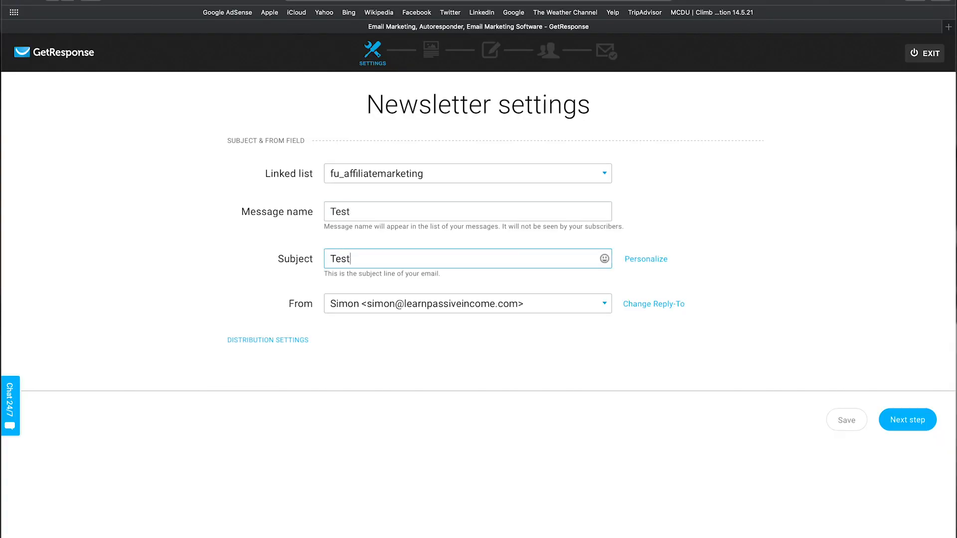
{"action": "left_click", "coordinate": [653, 304]}
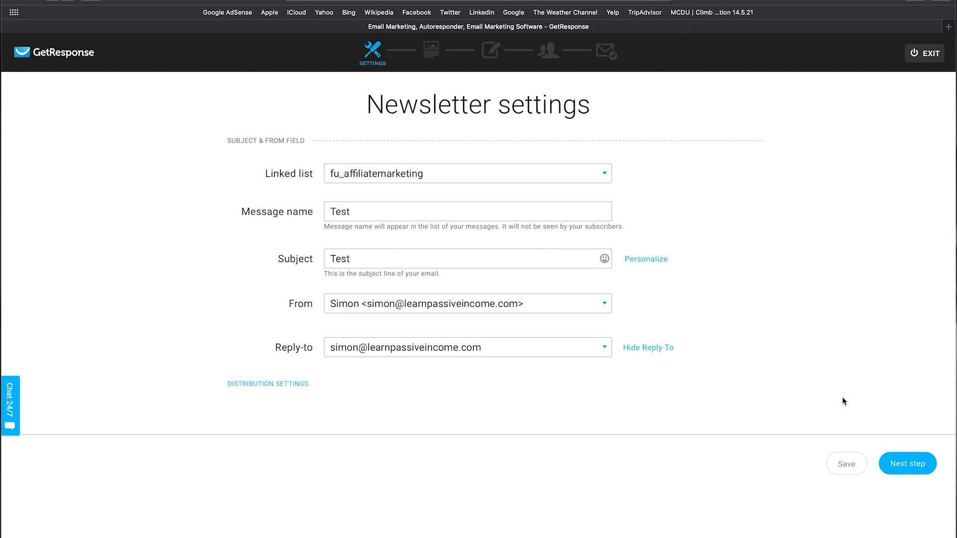
{"action": "left_click", "coordinate": [907, 464]}
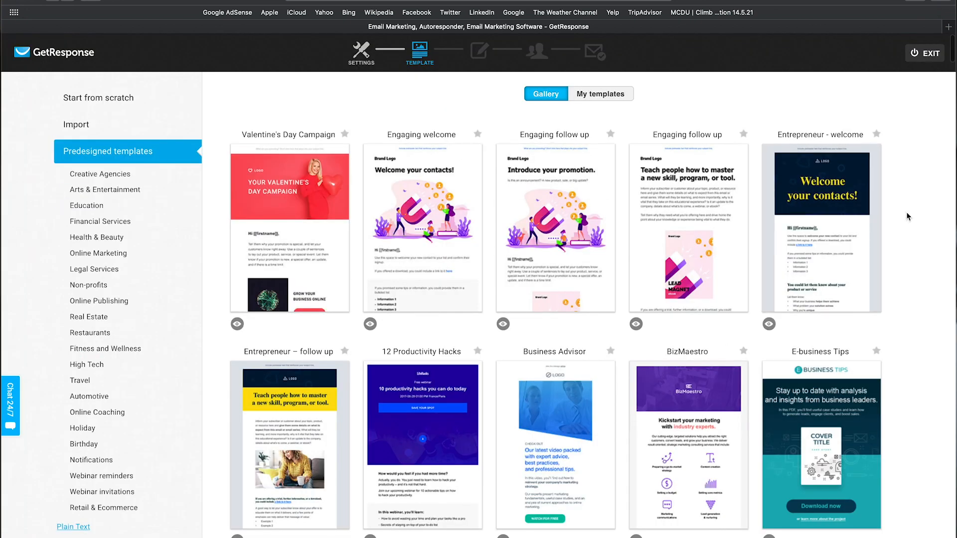
Browse predesigned templates, then use the Blank template from the Start from scratch layouts.
{"action": "scroll", "scroll_direction": "down", "scroll_amount": 3}
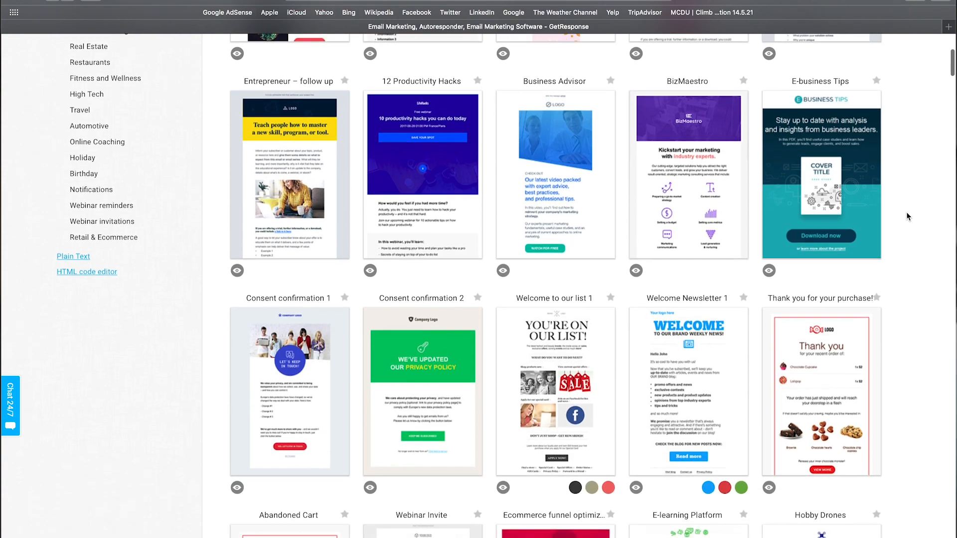
{"action": "scroll", "scroll_direction": "down", "scroll_amount": 3}
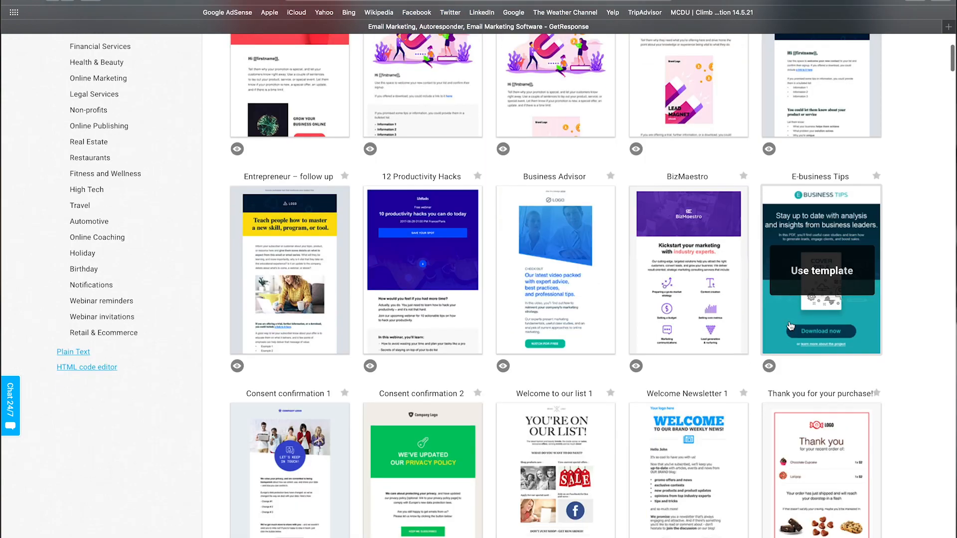
{"action": "left_click", "coordinate": [820, 270]}
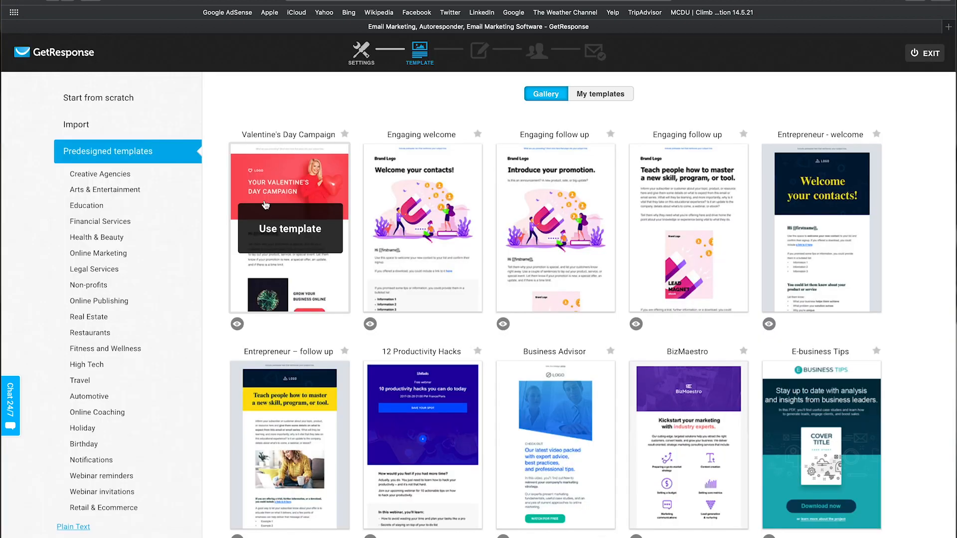
{"action": "left_click", "coordinate": [97, 98]}
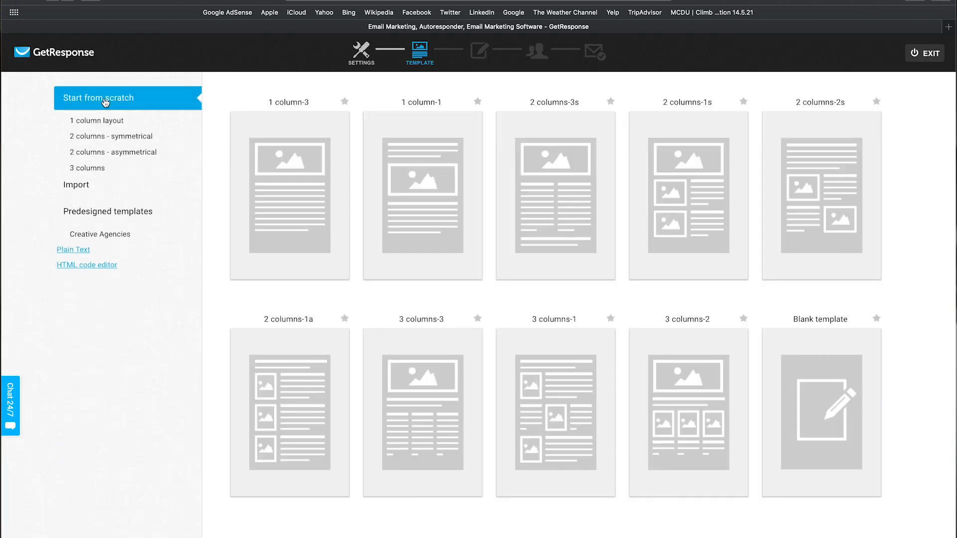
{"action": "mouse_move", "coordinate": [822, 413]}
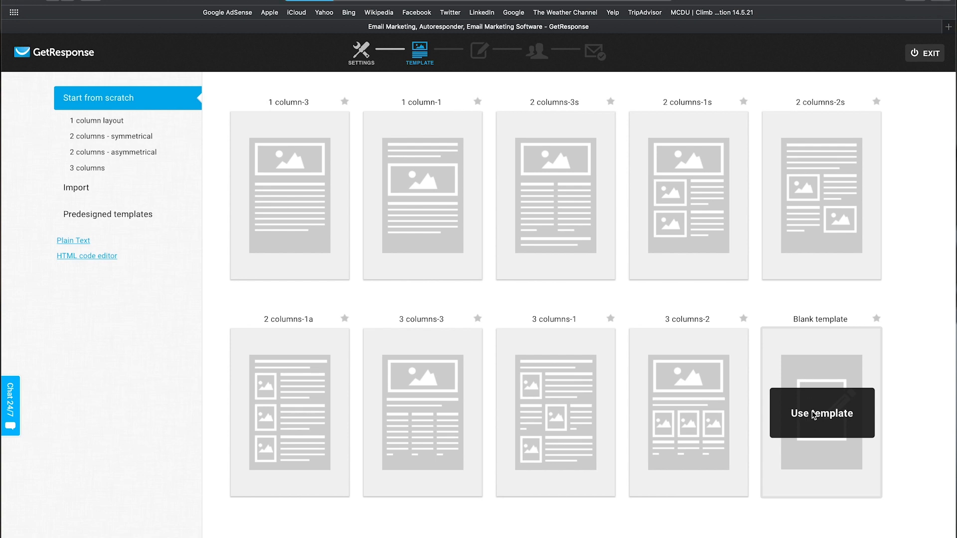
{"action": "left_click", "coordinate": [821, 413]}
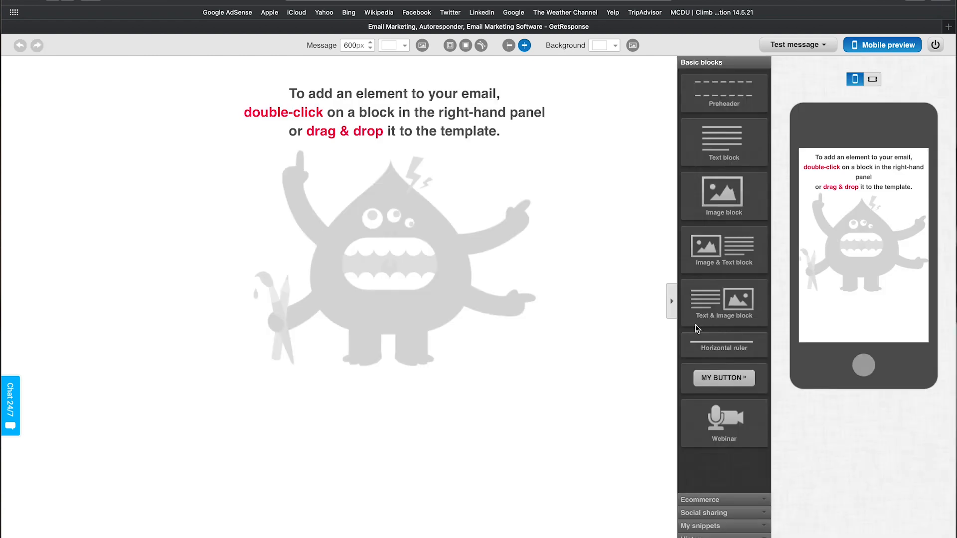
Add a Text block to the Test newsletter, then leave the editor for the dashboard.
{"action": "double_click", "coordinate": [723, 142]}
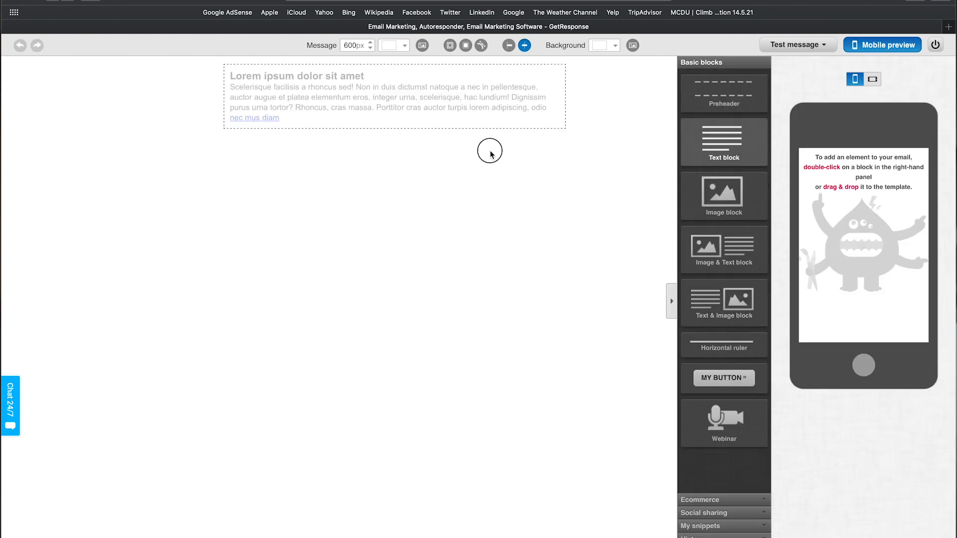
{"action": "double_click", "coordinate": [394, 97]}
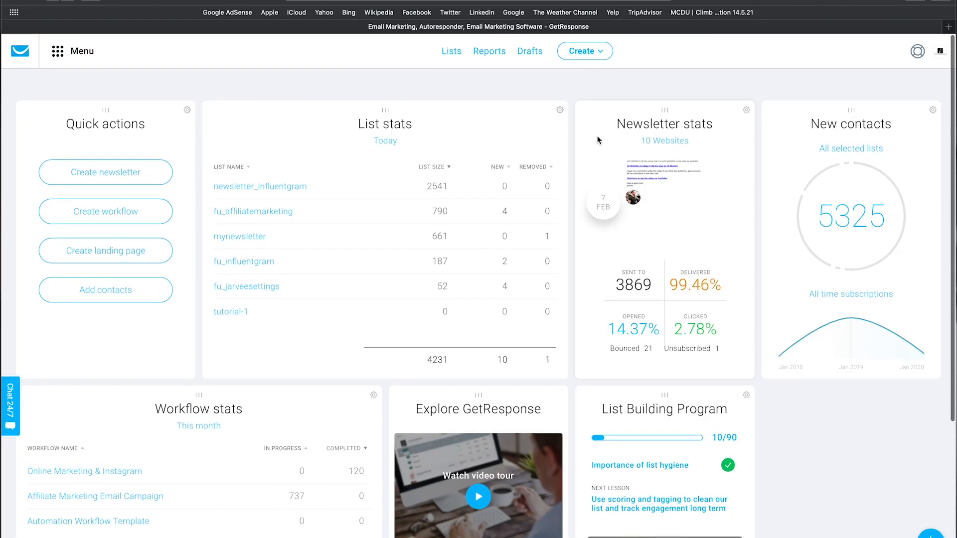
Create a newsletter with the YouTube earnings message and advance it to the recipients step.
{"action": "left_click", "coordinate": [583, 51]}
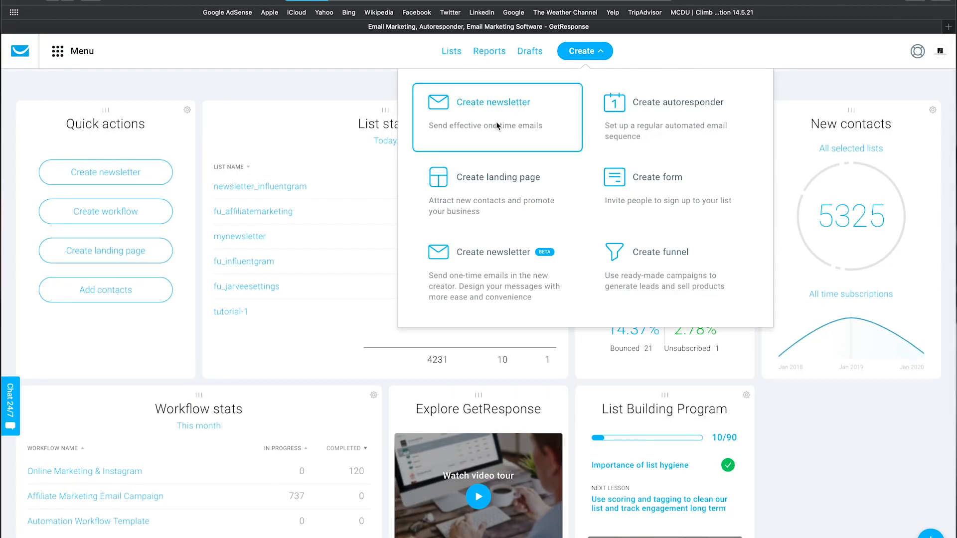
{"action": "left_click", "coordinate": [493, 102]}
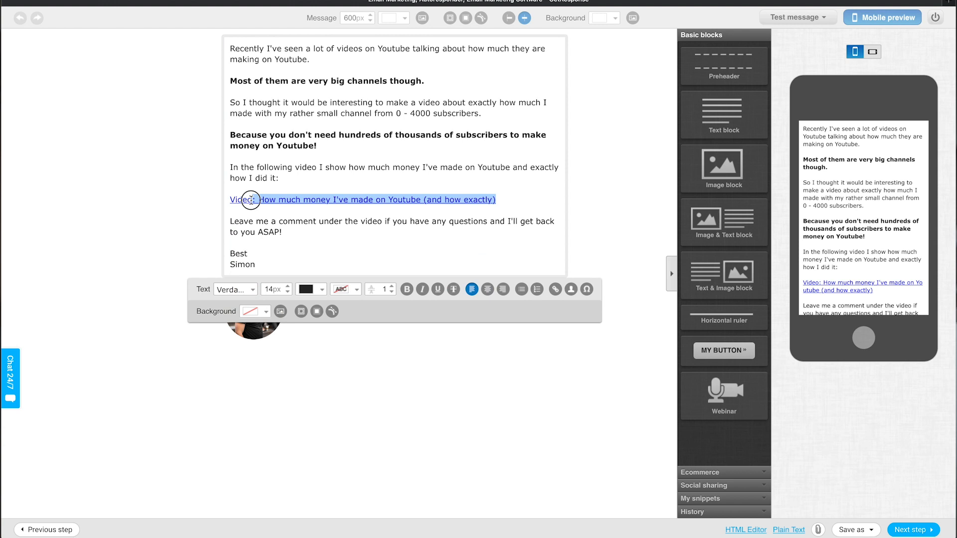
{"action": "left_click", "coordinate": [407, 289]}
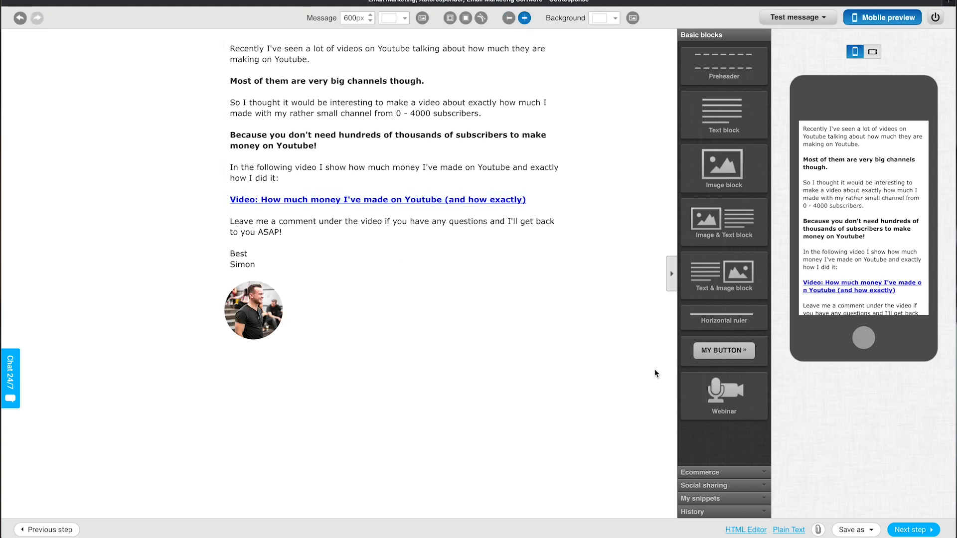
{"action": "left_click", "coordinate": [913, 530]}
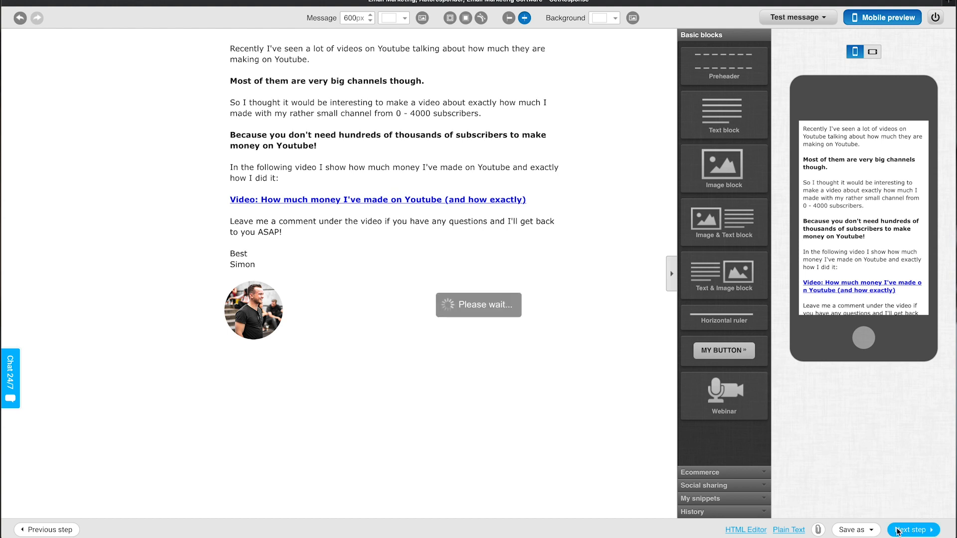
{"action": "left_click", "coordinate": [914, 529]}
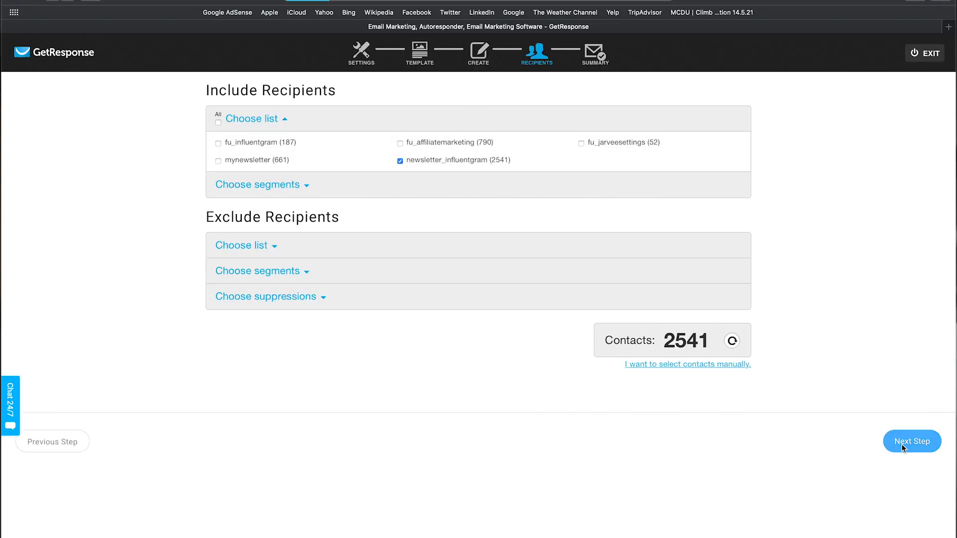
Send to newsletter_influentgram with Perfect Timing on, read its explanation, and return to the dashboard.
{"action": "left_click", "coordinate": [911, 442]}
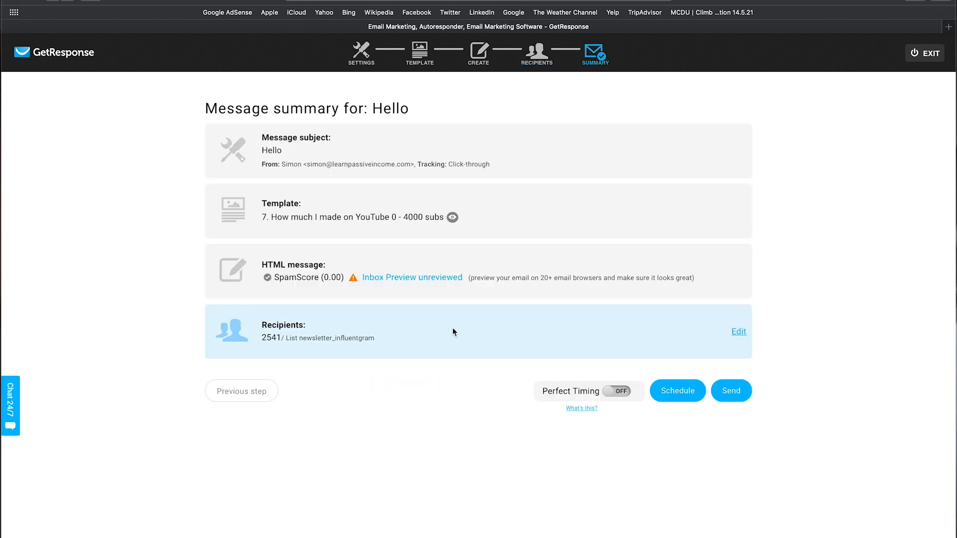
{"action": "mouse_move", "coordinate": [598, 385]}
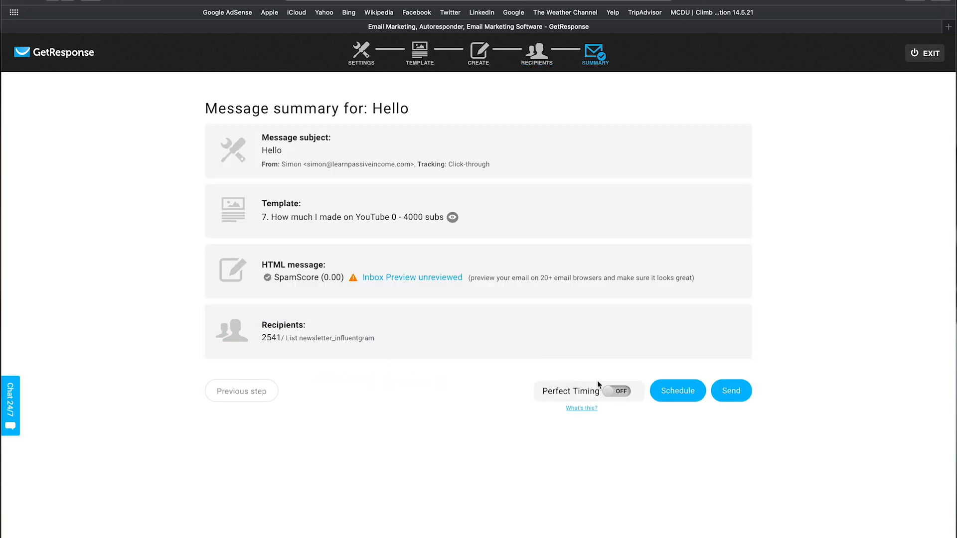
{"action": "left_click", "coordinate": [618, 391]}
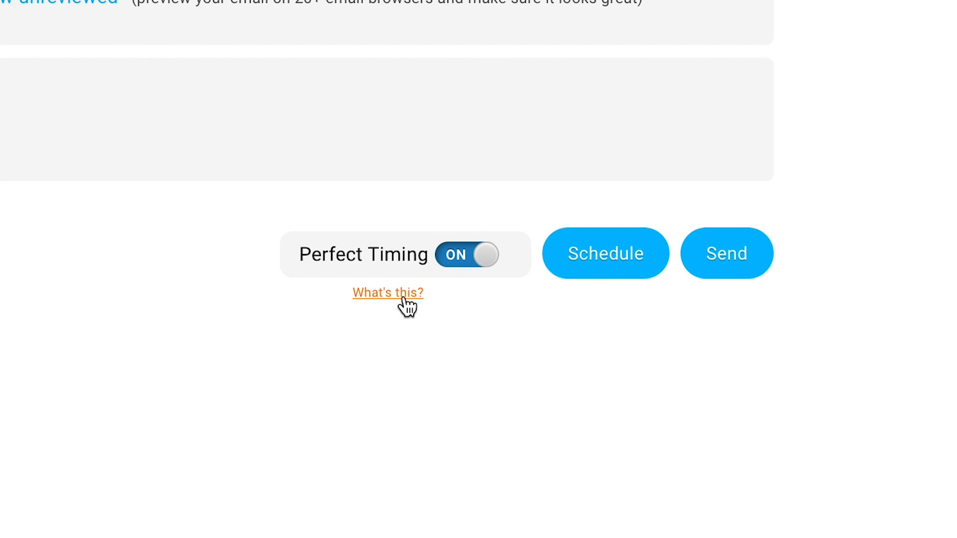
{"action": "left_click", "coordinate": [388, 293]}
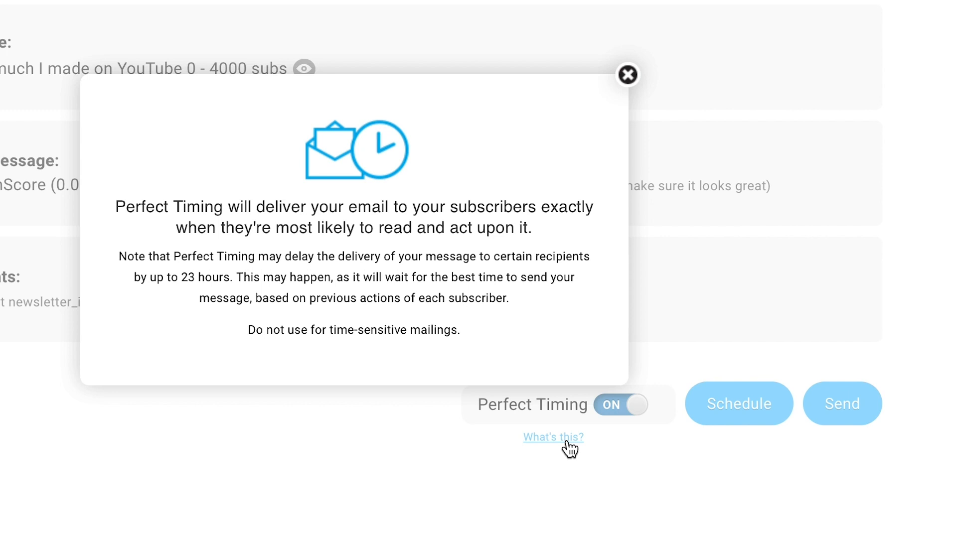
{"action": "left_click", "coordinate": [628, 75]}
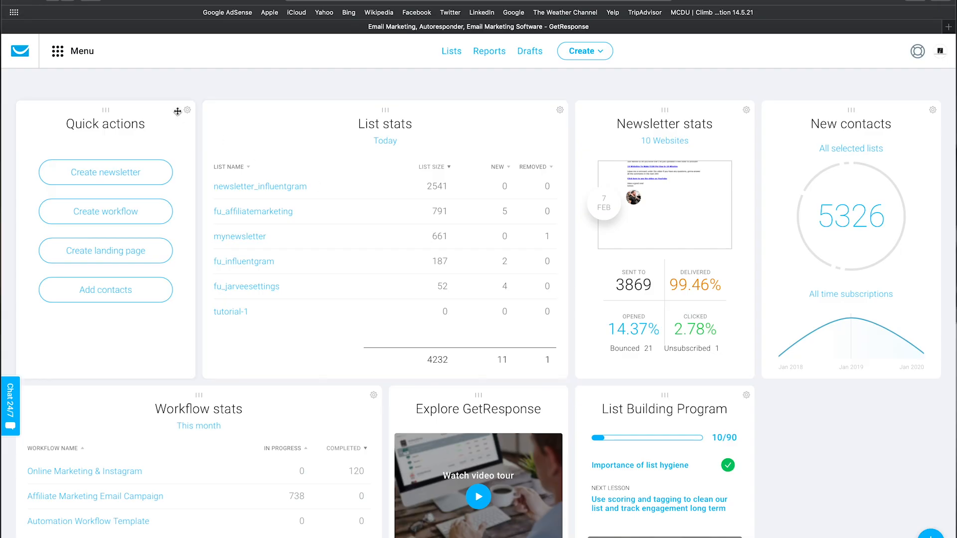
Create and save the Example Day 4 autoresponder on the fu_influentgram sequence.
{"action": "left_click", "coordinate": [58, 51]}
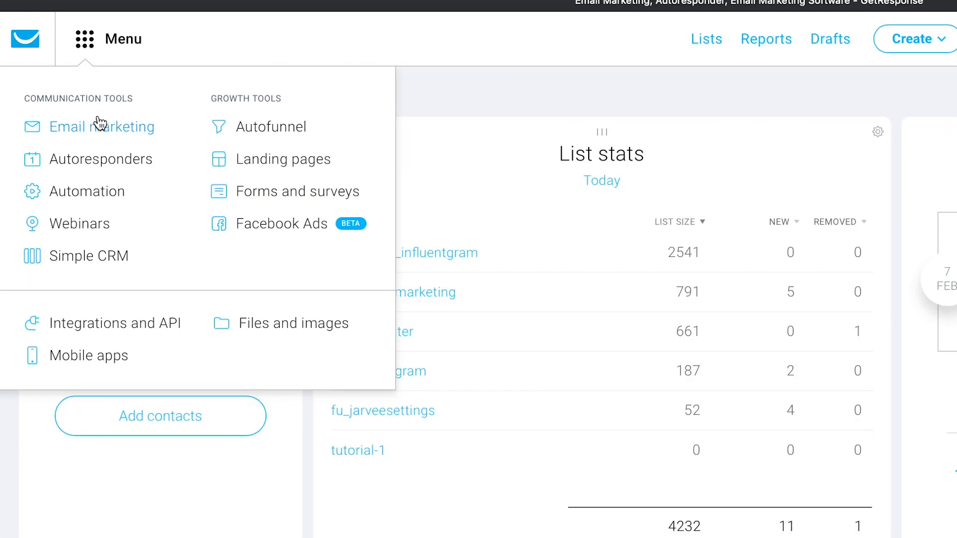
{"action": "left_click", "coordinate": [105, 158]}
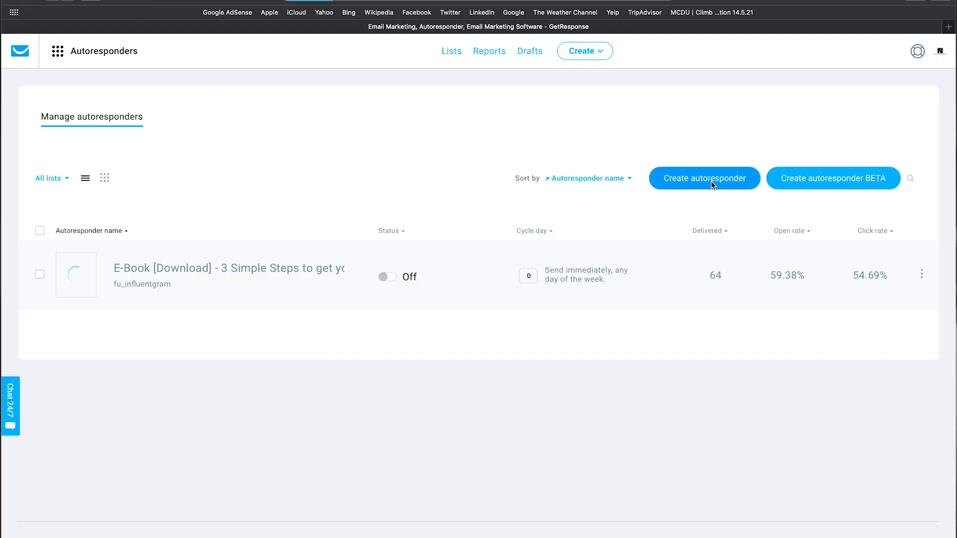
{"action": "left_click", "coordinate": [703, 179]}
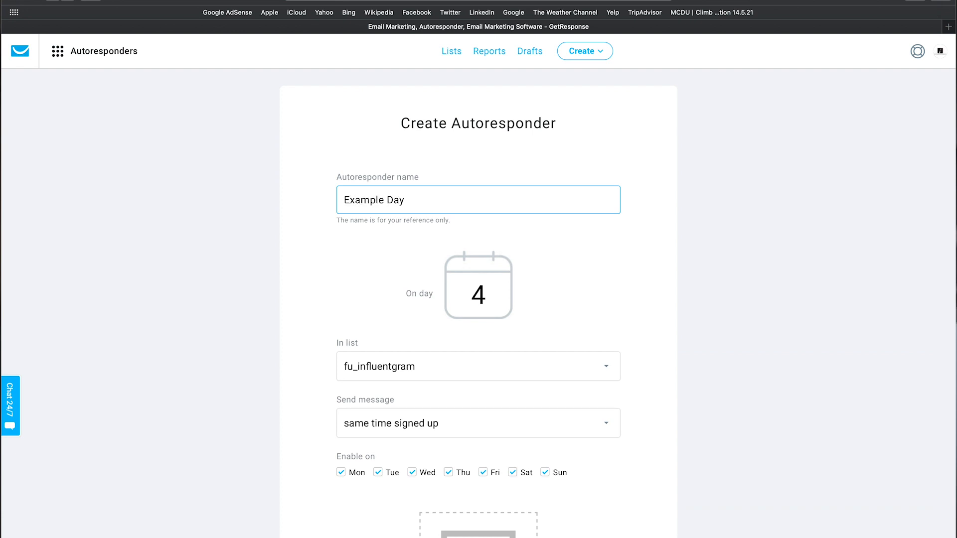
{"action": "scroll", "scroll_direction": "down", "scroll_amount": 3}
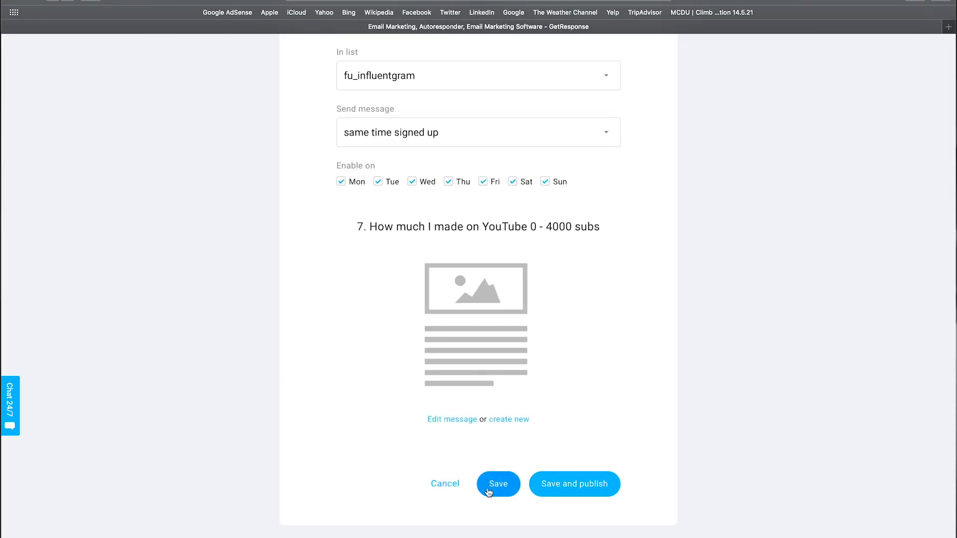
{"action": "left_click", "coordinate": [498, 484]}
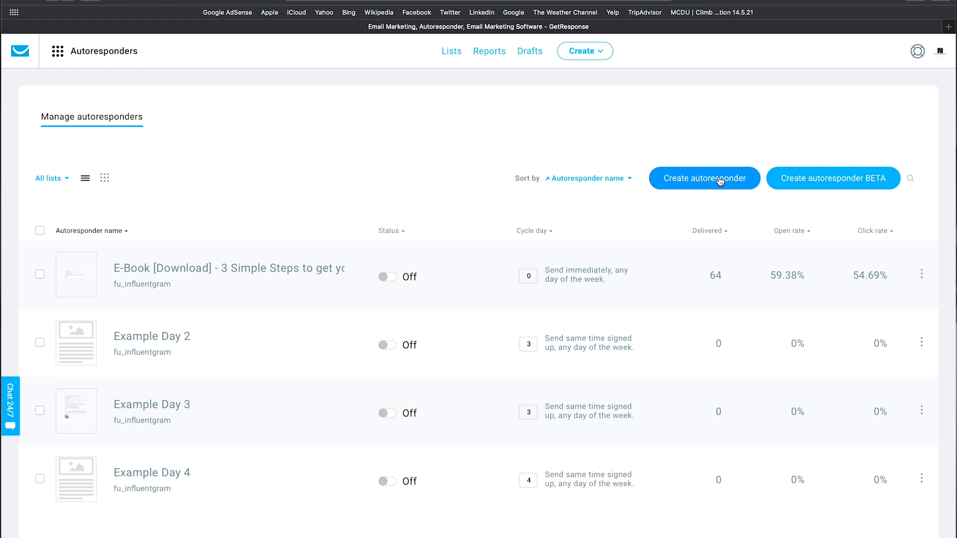
Create and save the Example Day 5 autoresponder, then view the cycle-day calendar.
{"action": "left_click", "coordinate": [703, 178]}
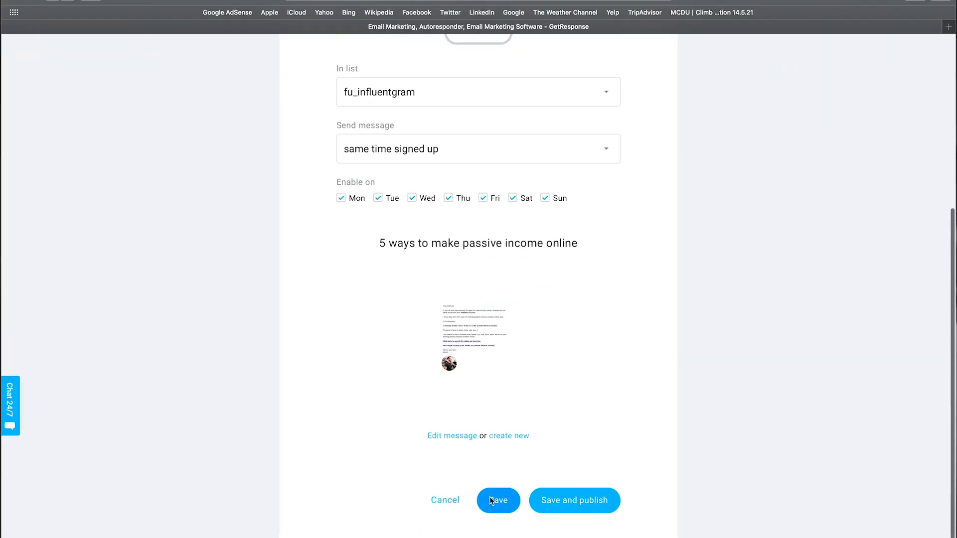
{"action": "left_click", "coordinate": [498, 501]}
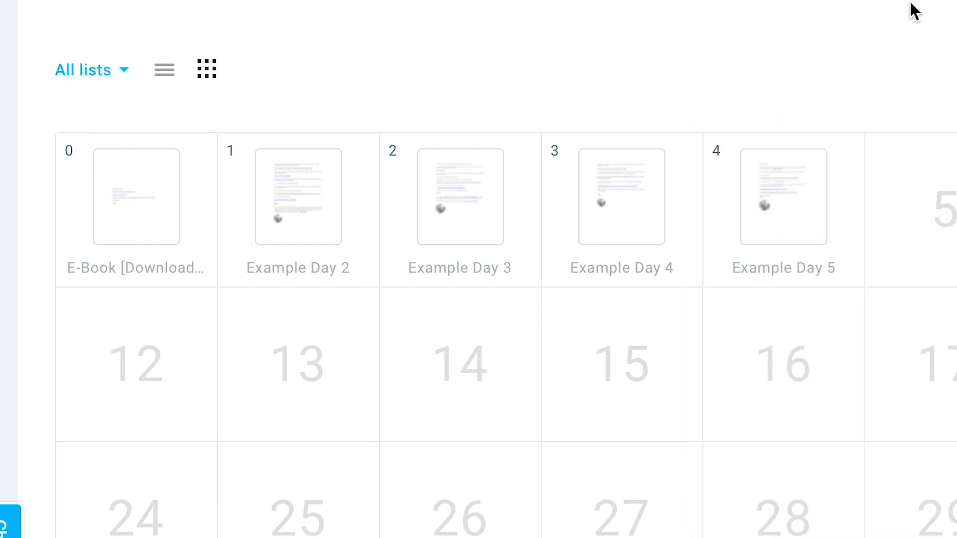
{"action": "left_click", "coordinate": [58, 51]}
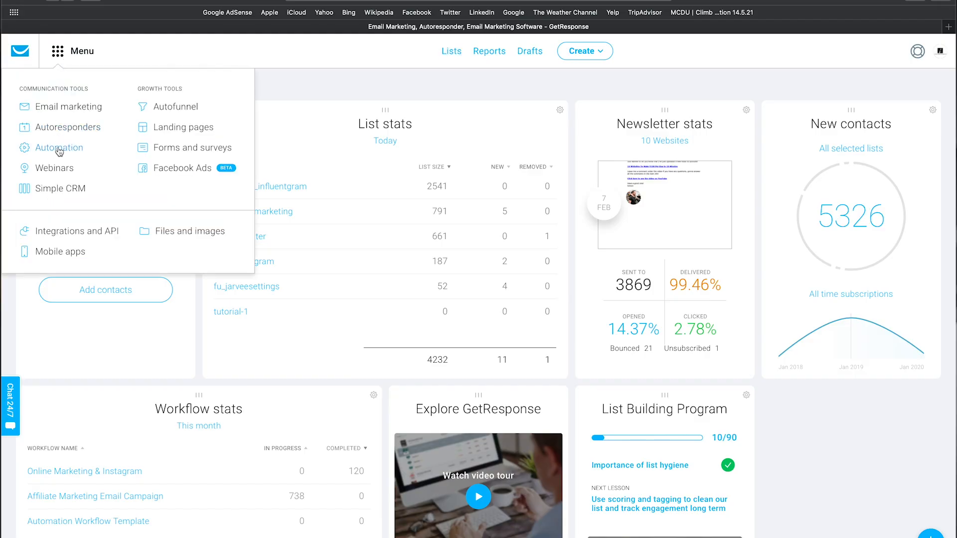
Start a new automation workflow named Review Video built from scratch.
{"action": "left_click", "coordinate": [61, 147]}
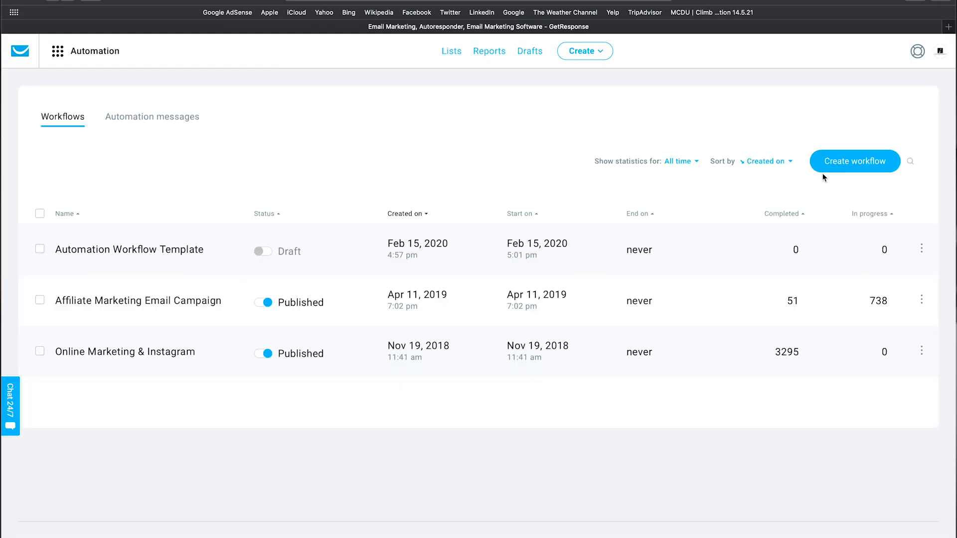
{"action": "left_click", "coordinate": [854, 161]}
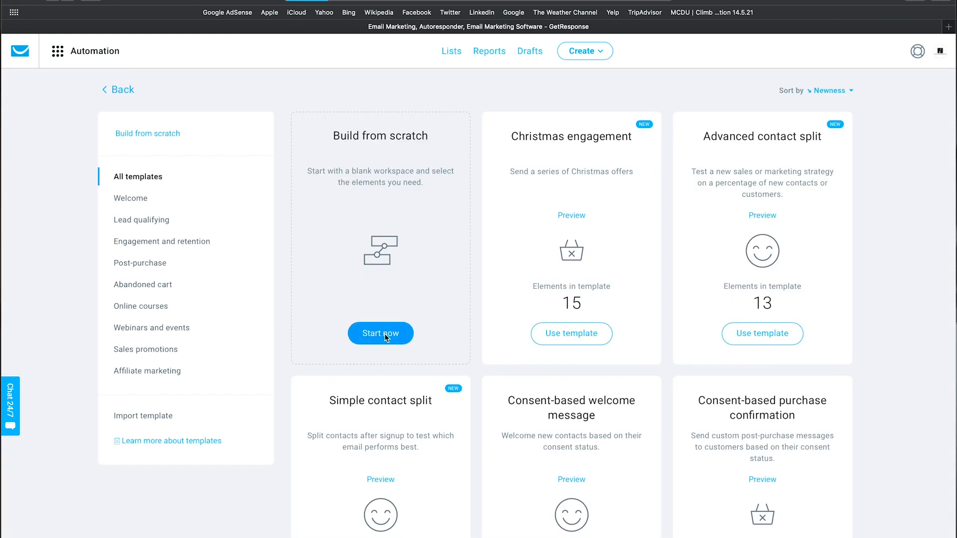
{"action": "left_click", "coordinate": [380, 333]}
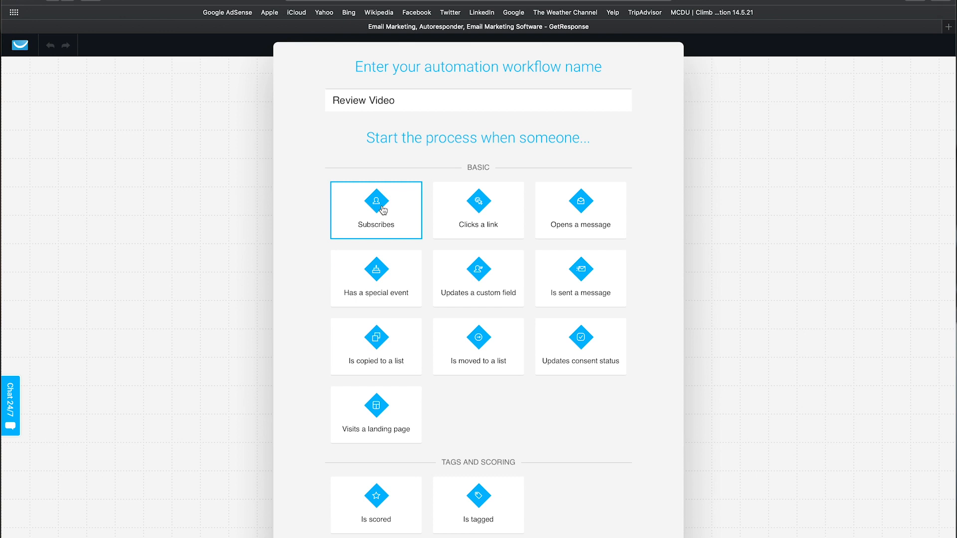
Trigger the workflow on subscription and have it send the 1. Free eBook message.
{"action": "left_click", "coordinate": [376, 211]}
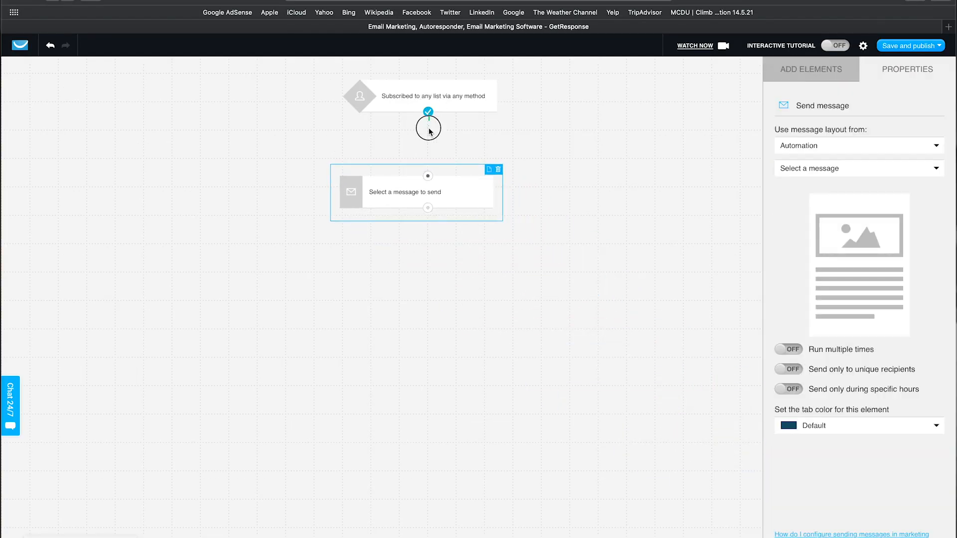
{"action": "left_click", "coordinate": [858, 168]}
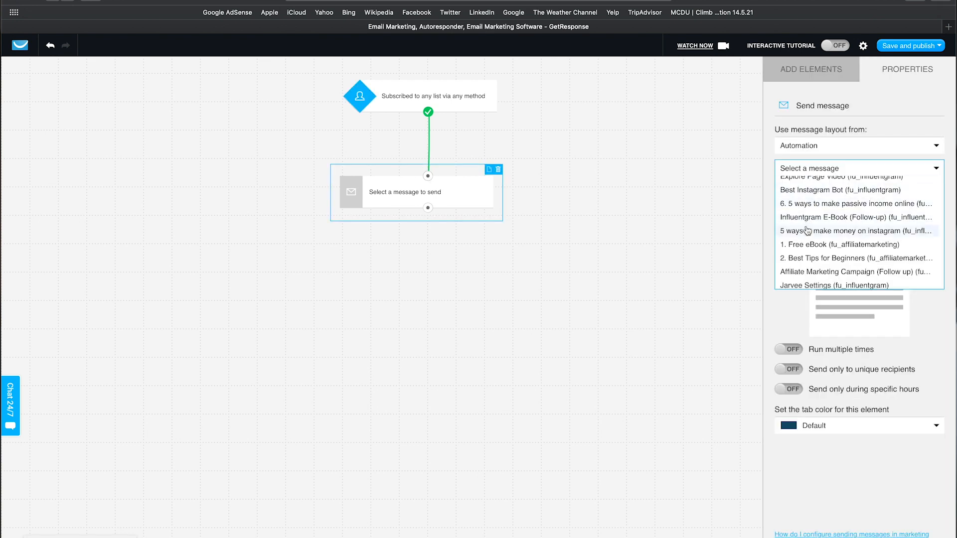
{"action": "left_click", "coordinate": [827, 246]}
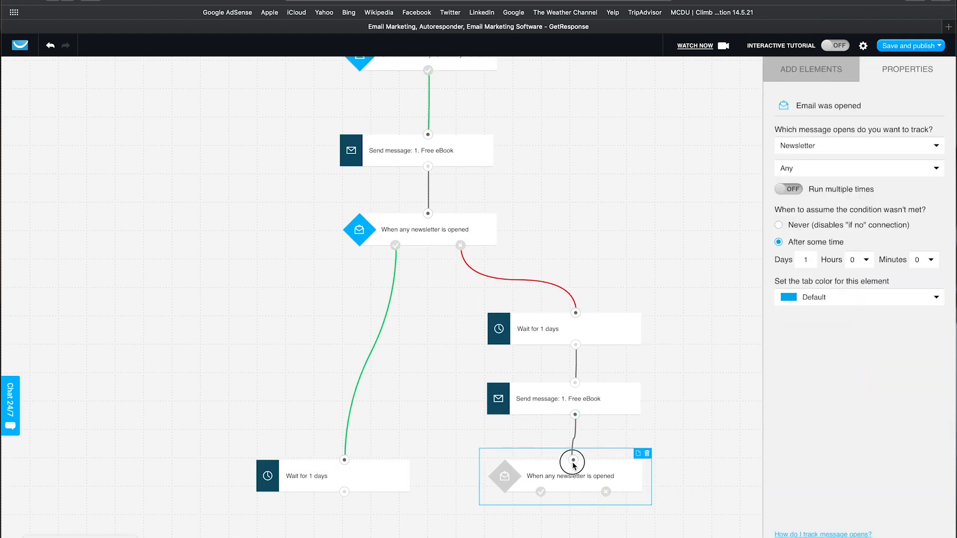
Add a Splitter filter to Review Video with 50% of contacts going to path A.
{"action": "left_click", "coordinate": [811, 69]}
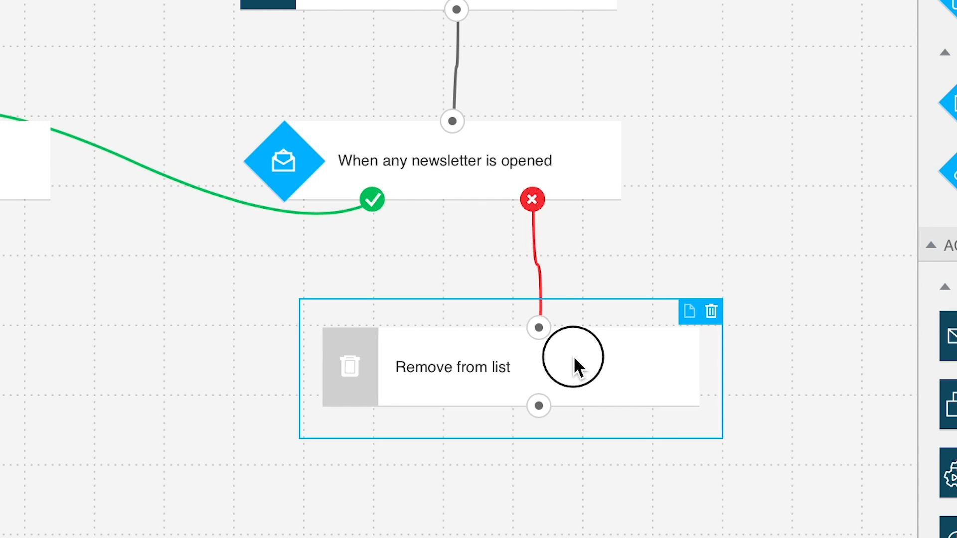
{"action": "mouse_move", "coordinate": [714, 15]}
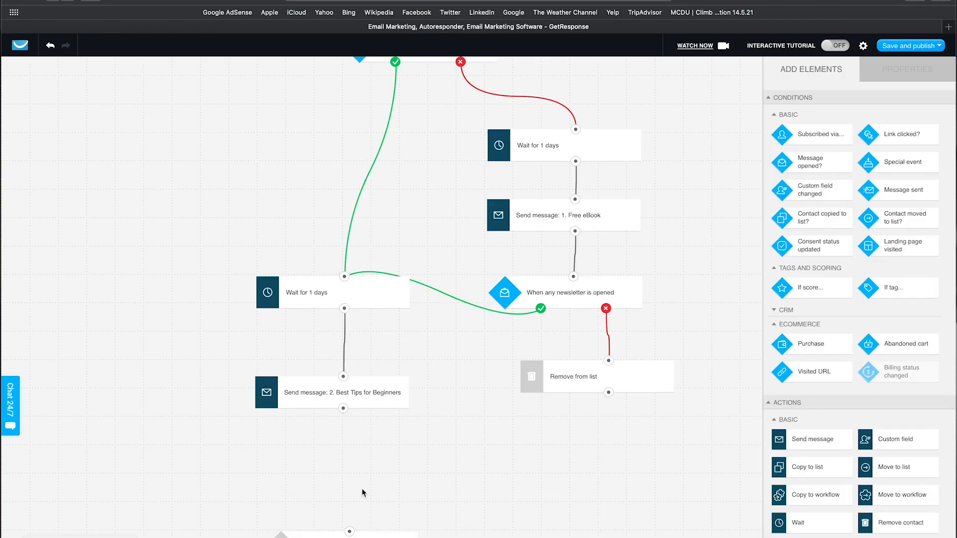
{"action": "scroll", "scroll_direction": "down", "scroll_amount": 3}
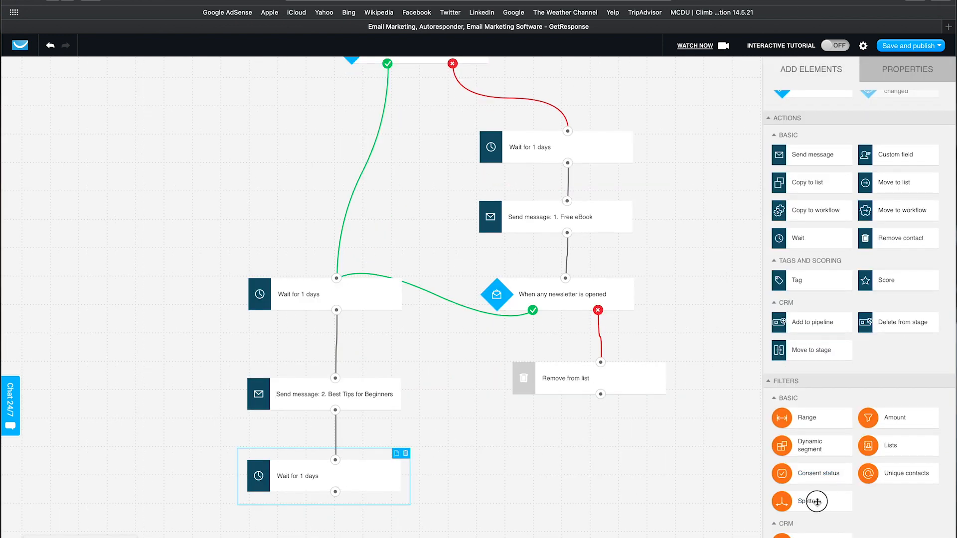
{"action": "left_click", "coordinate": [811, 501]}
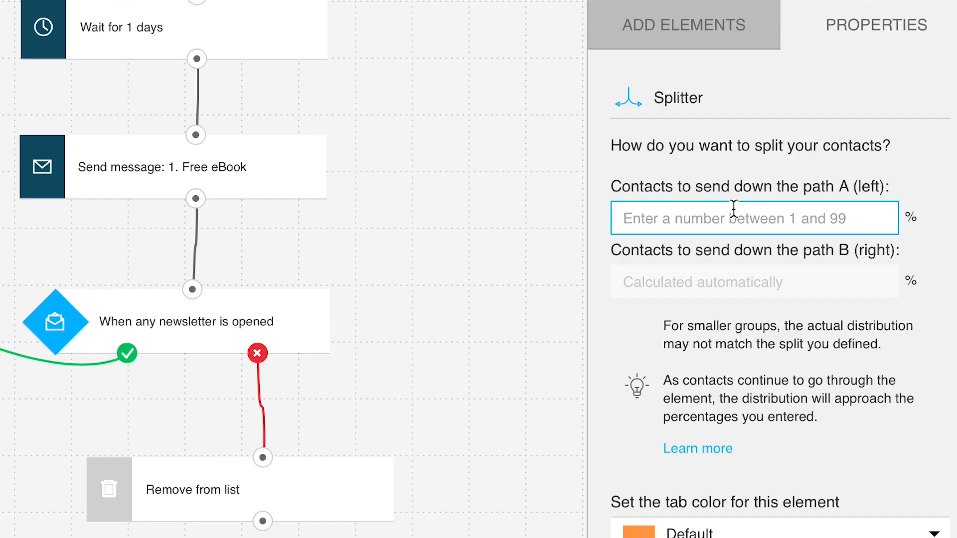
{"action": "type", "text": "50"}
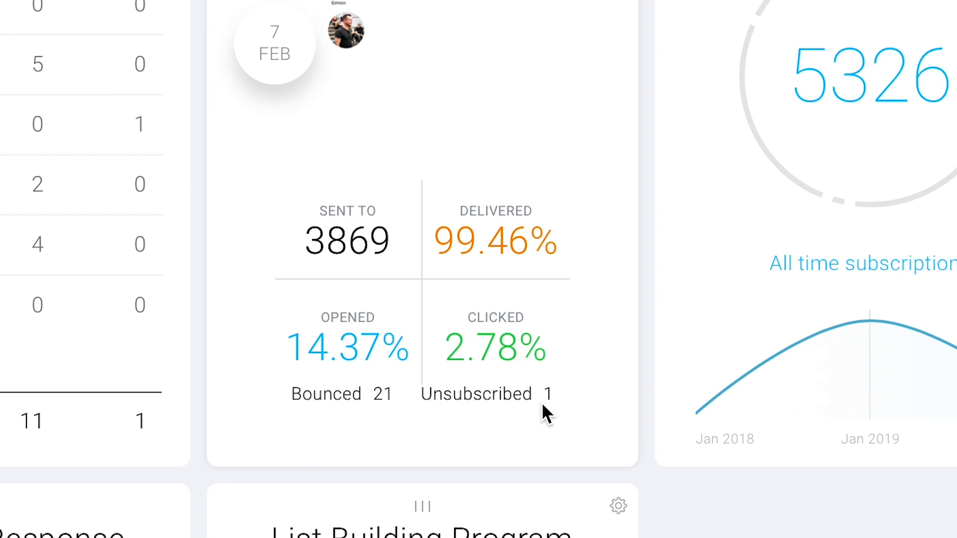
{"action": "mouse_move", "coordinate": [543, 418]}
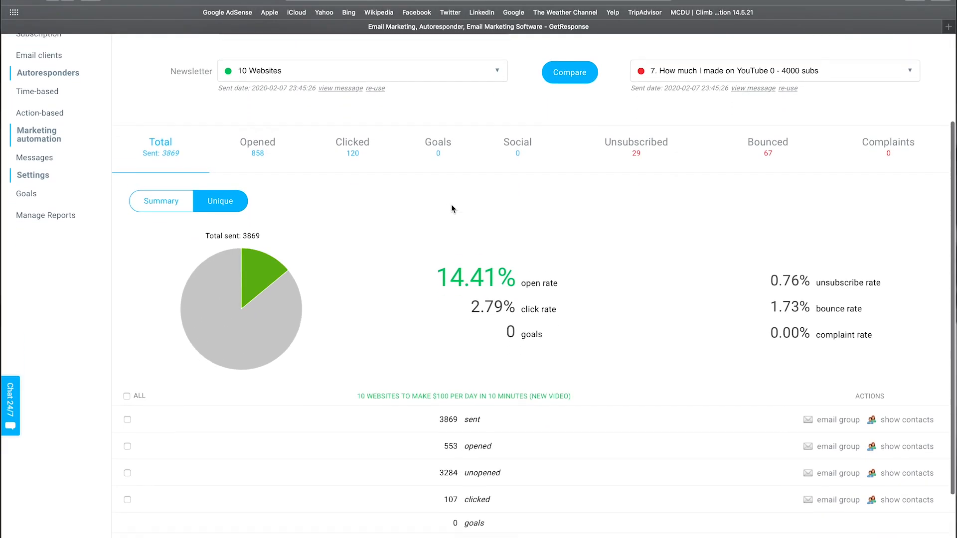
Review the 10 Websites newsletter report, then view Subscription statistics showing +206 list growth.
{"action": "scroll", "scroll_direction": "down", "scroll_amount": 3}
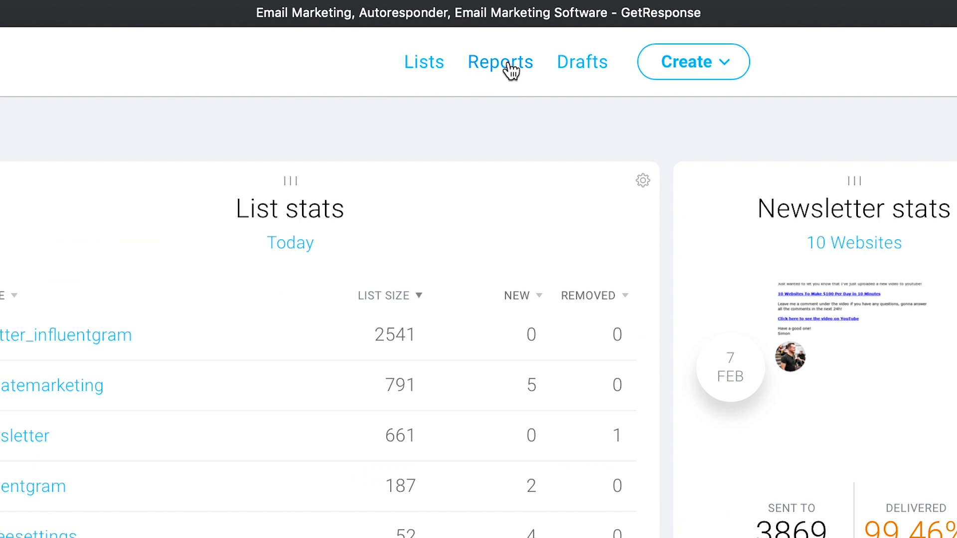
{"action": "left_click", "coordinate": [499, 62]}
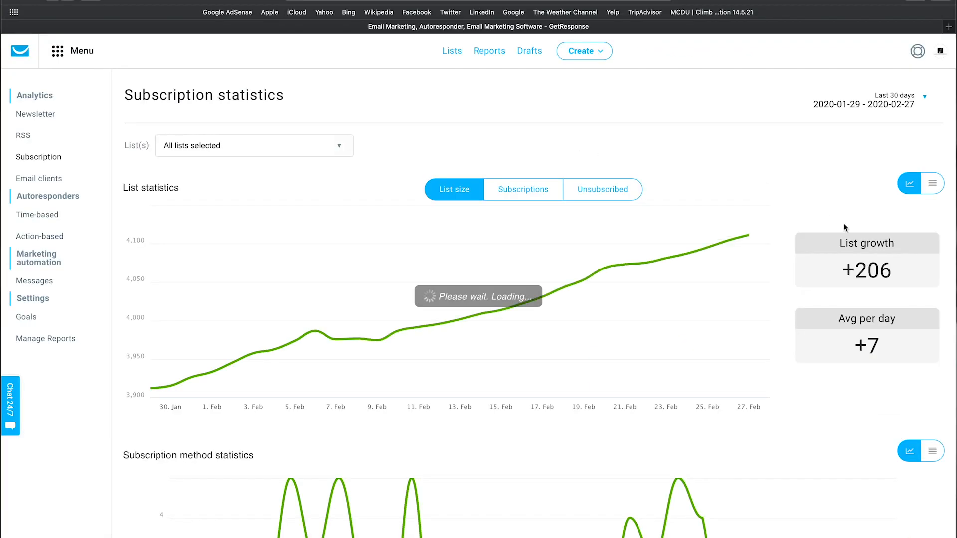
{"action": "scroll", "scroll_direction": "up", "scroll_amount": 3}
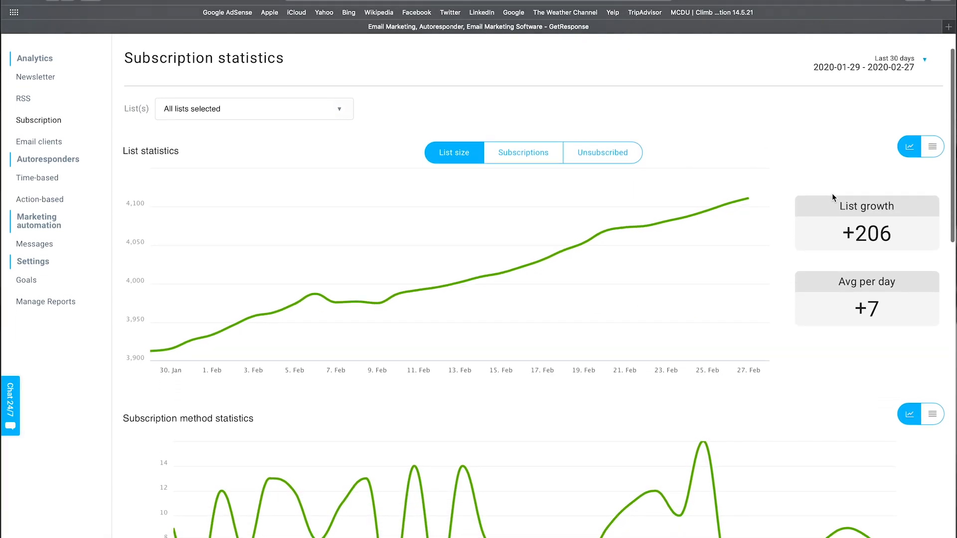
{"action": "scroll", "scroll_direction": "down", "scroll_amount": 3}
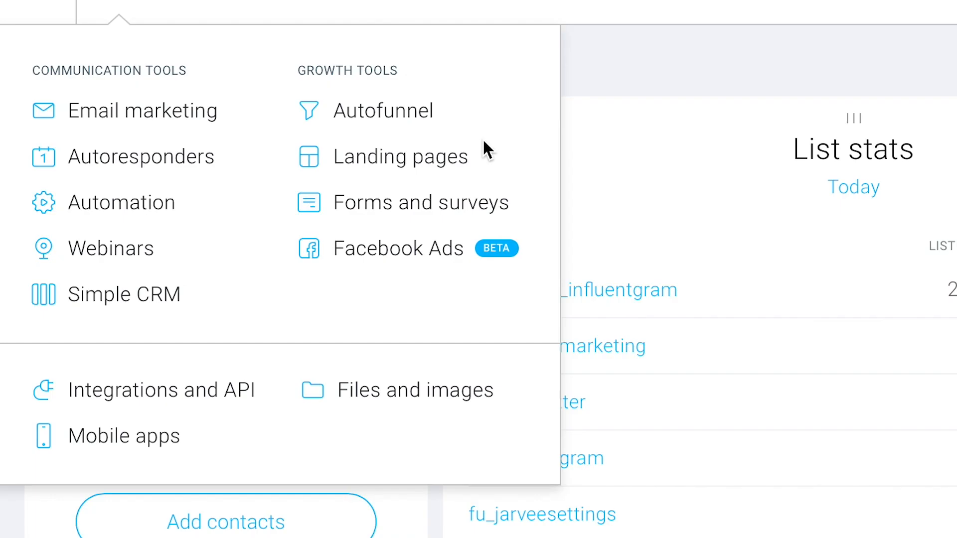
{"action": "mouse_move", "coordinate": [487, 180]}
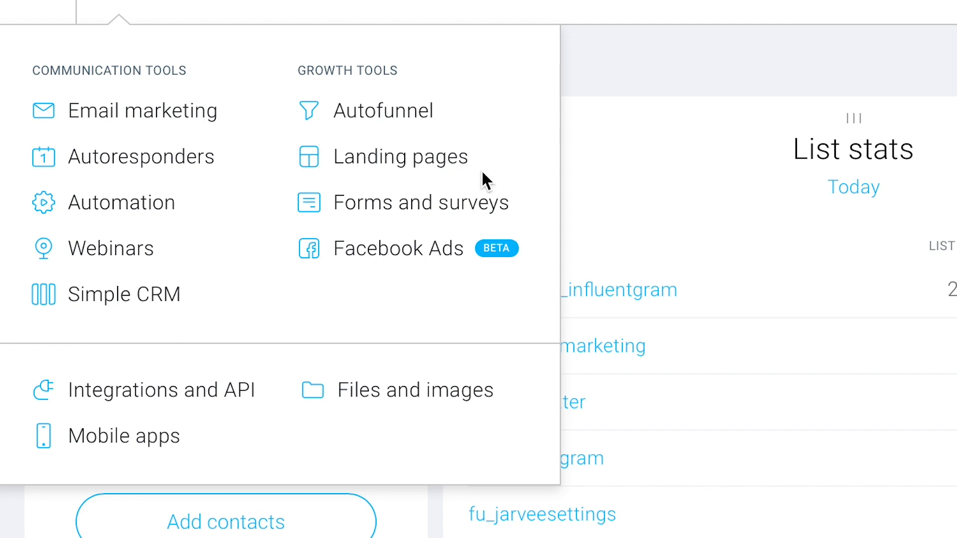
{"action": "mouse_move", "coordinate": [419, 164]}
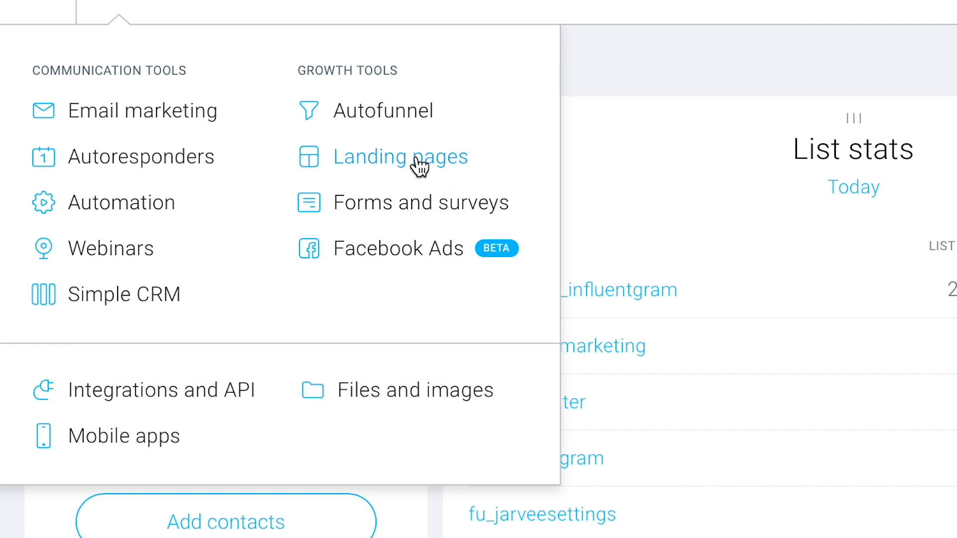
Create a new landing page from the landing pages list using the Marketing Pro Boot Camp template.
{"action": "left_click", "coordinate": [401, 156]}
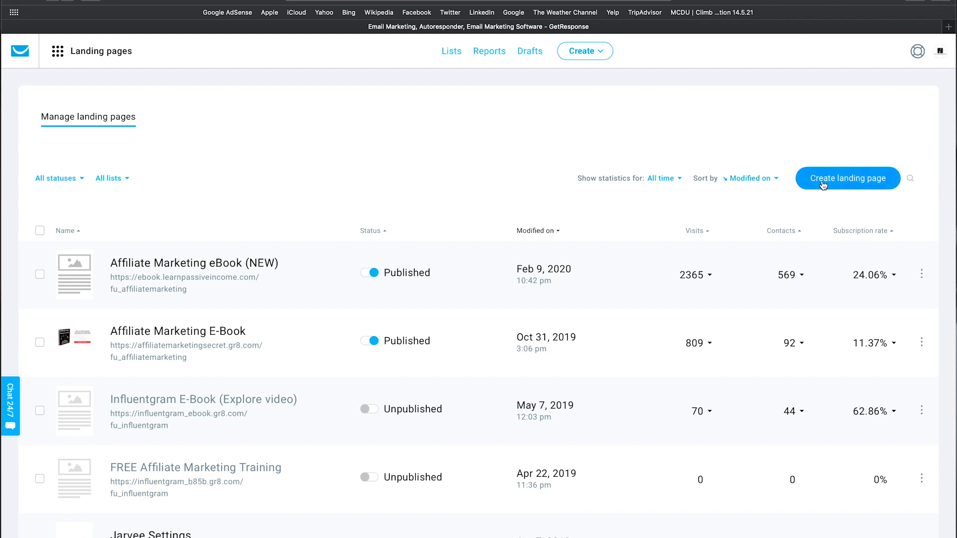
{"action": "left_click", "coordinate": [846, 178]}
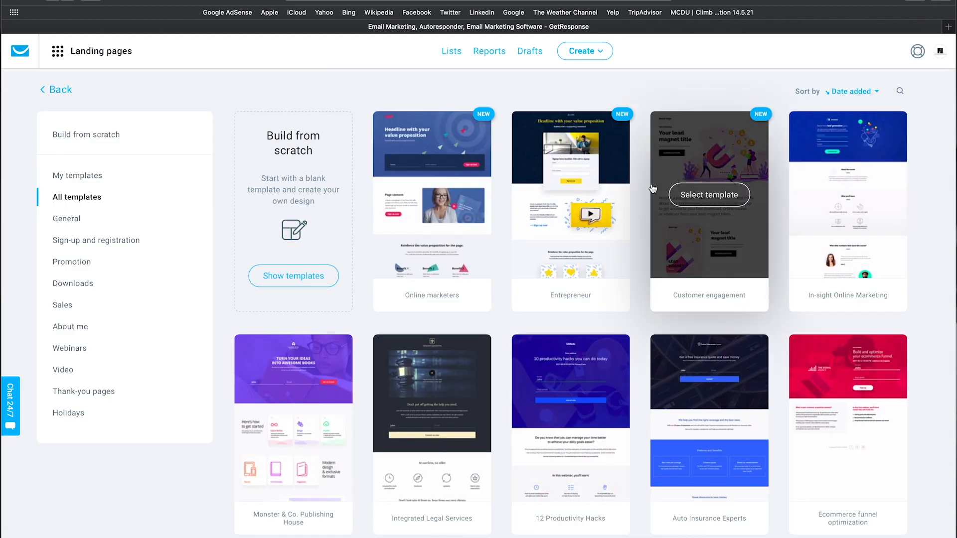
{"action": "scroll", "scroll_direction": "down", "scroll_amount": 3}
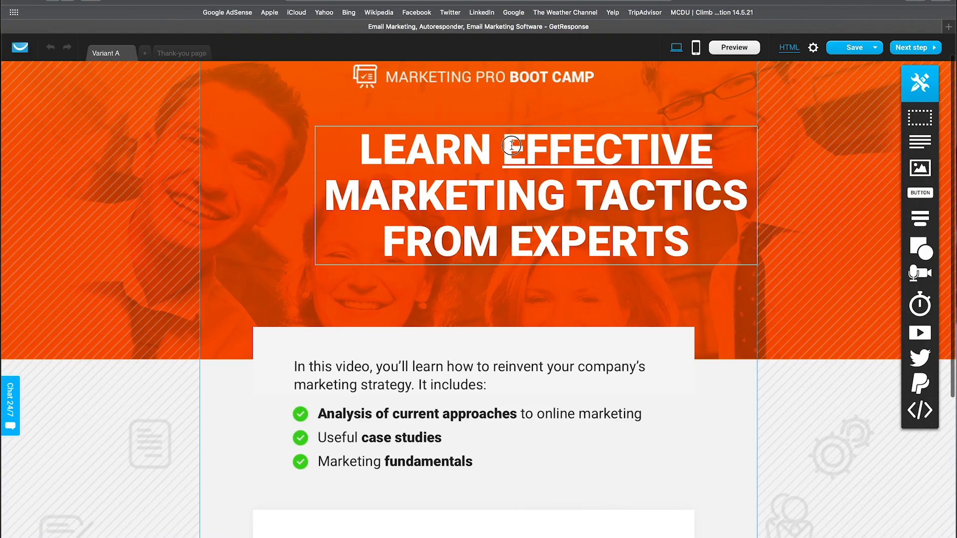
Recolour the WATCH NOW button green and preview the page in mobile layout.
{"action": "scroll", "scroll_direction": "down", "scroll_amount": 3}
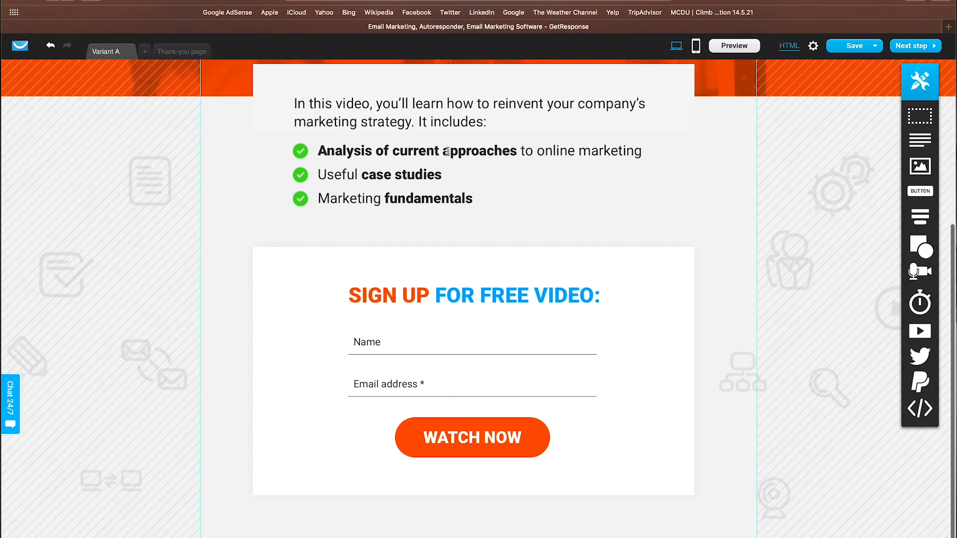
{"action": "left_click", "coordinate": [472, 439]}
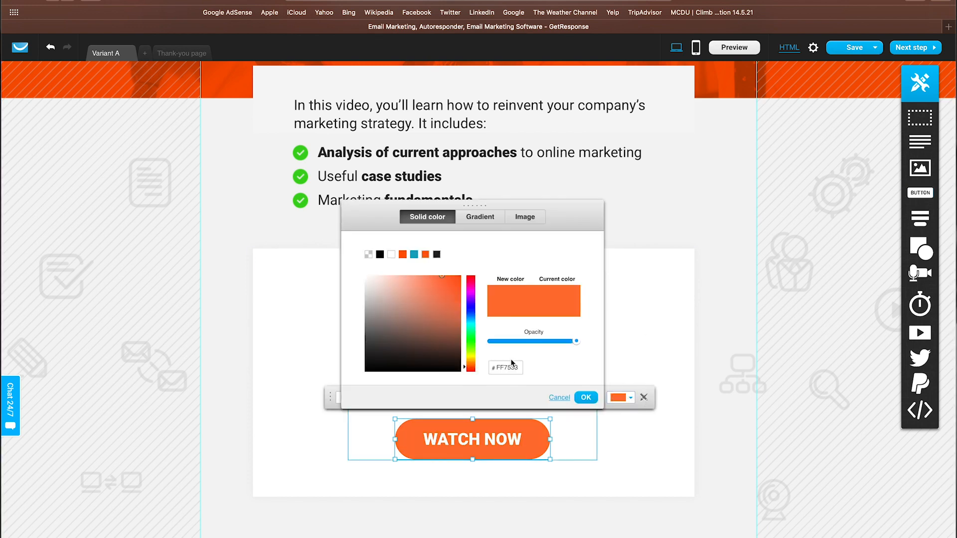
{"action": "left_click", "coordinate": [585, 398]}
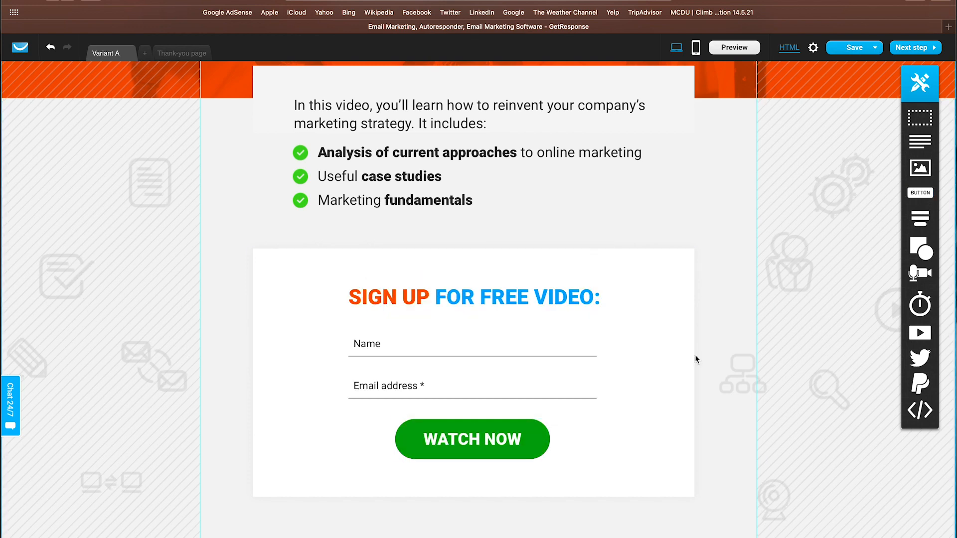
{"action": "left_click", "coordinate": [695, 48]}
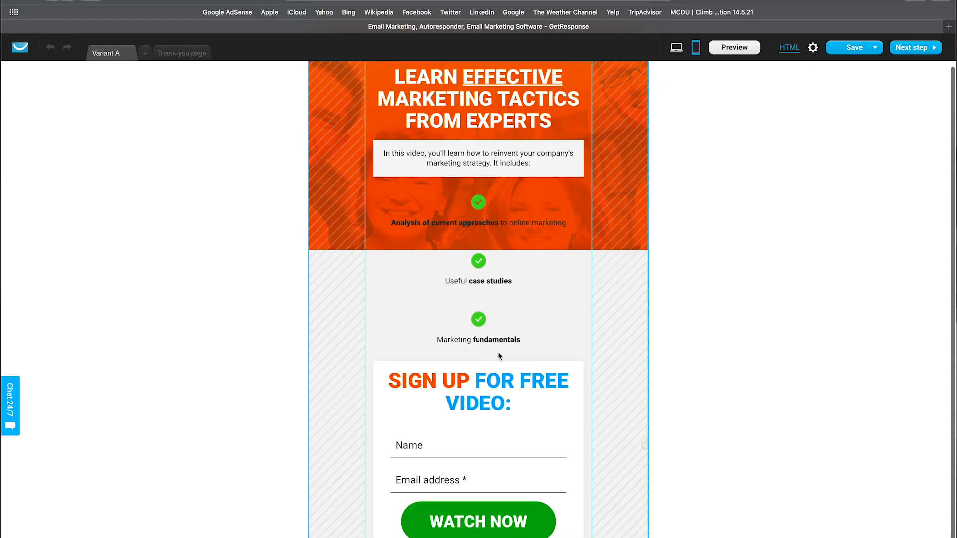
{"action": "scroll", "scroll_direction": "up", "scroll_amount": 3}
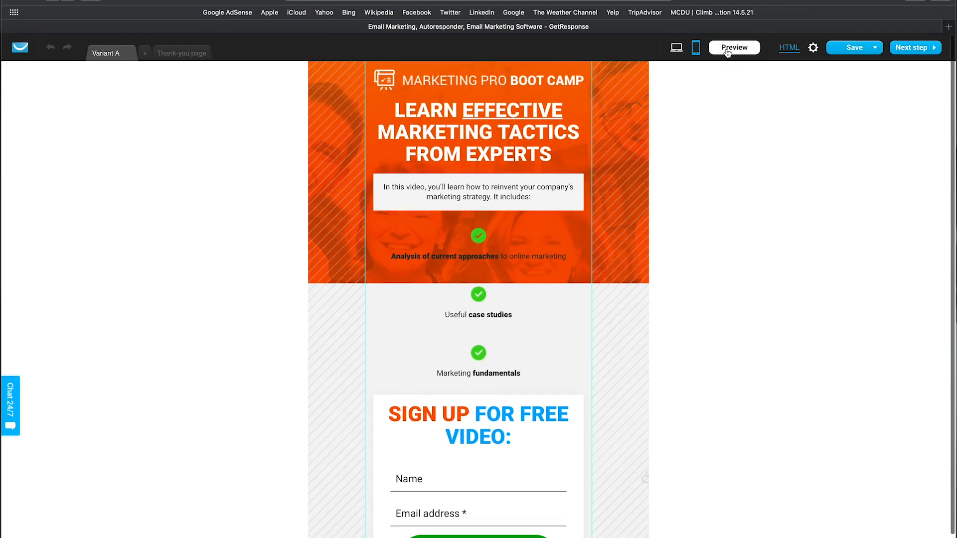
{"action": "left_click", "coordinate": [734, 48]}
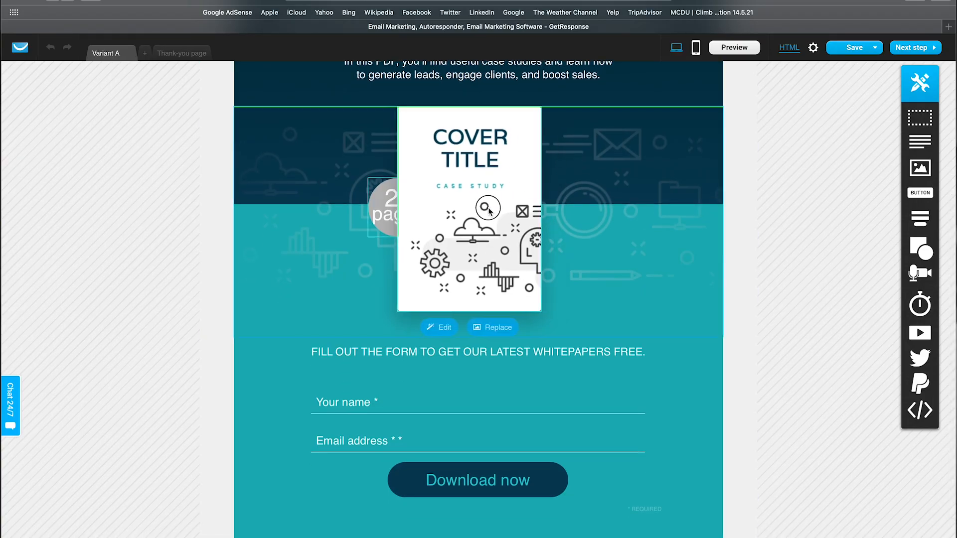
Select the download form's name field and try adding a webinar to the page.
{"action": "left_click", "coordinate": [469, 207]}
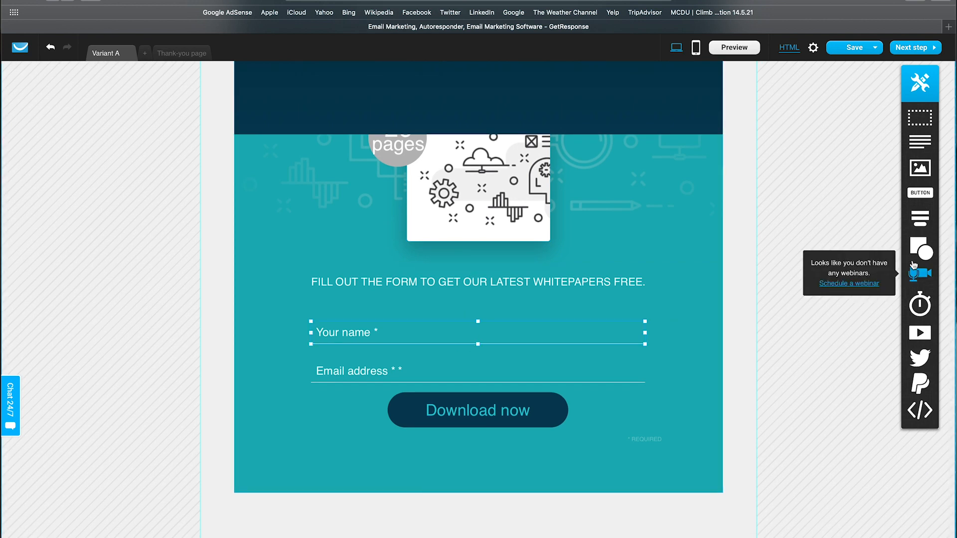
{"action": "left_click", "coordinate": [920, 306]}
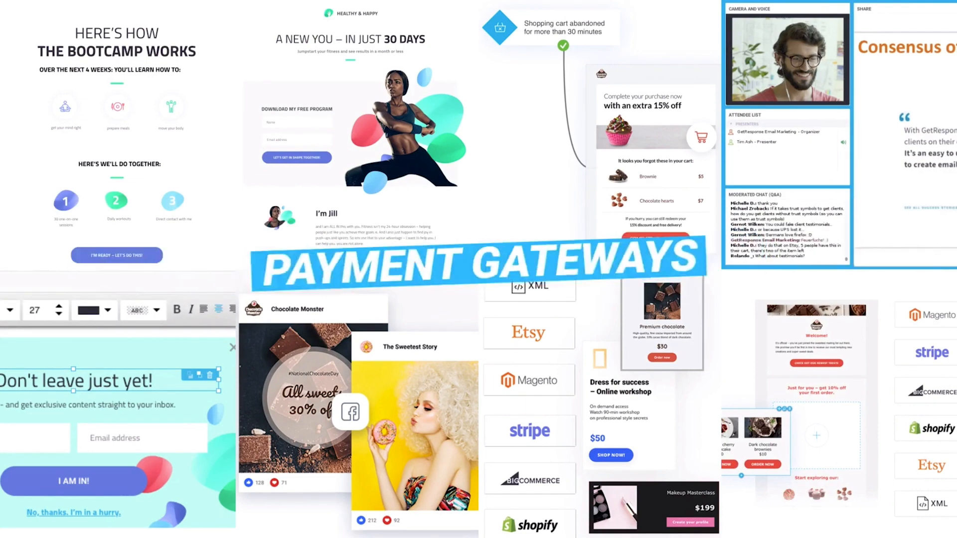
Bring up the Chat 24/7 live support panel from the dashboard.
{"action": "left_click", "coordinate": [58, 51]}
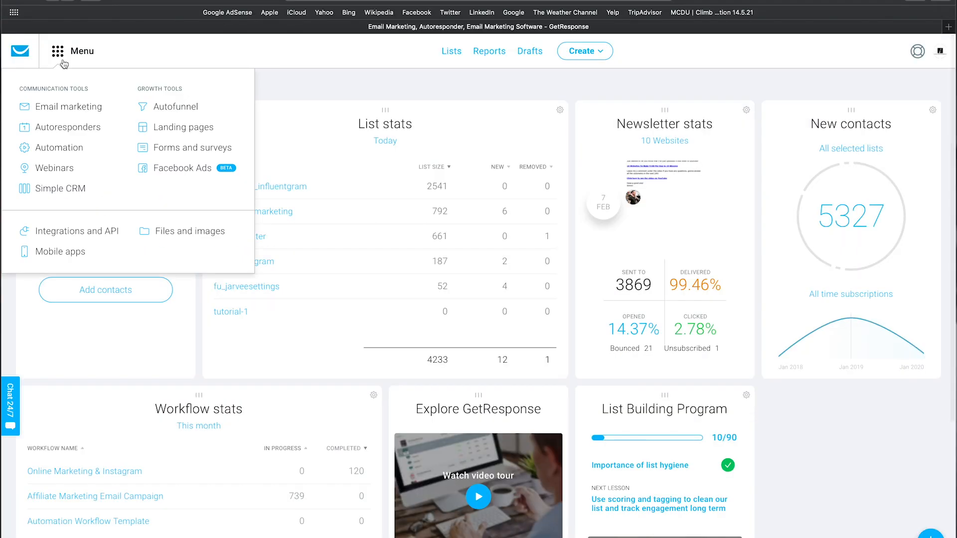
{"action": "left_click", "coordinate": [54, 167]}
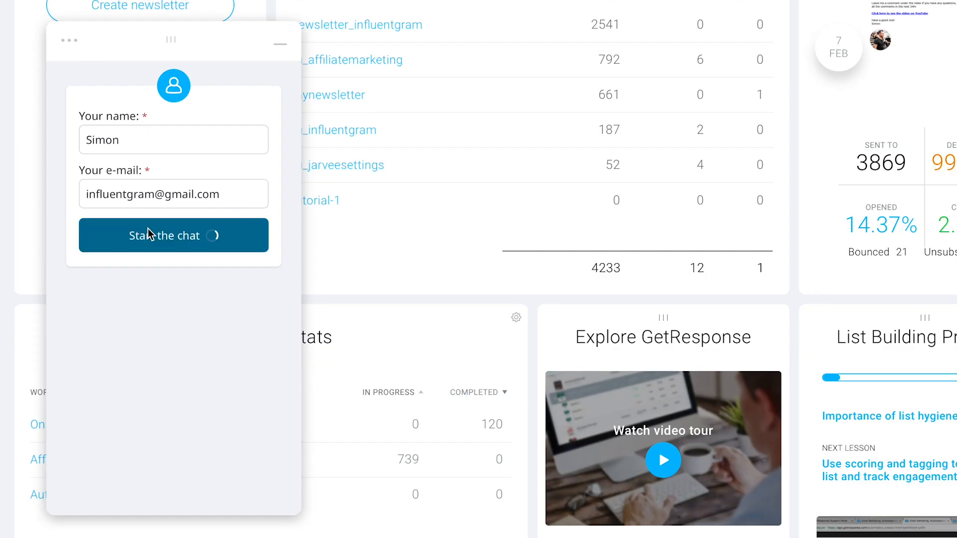
Start the support chat and send the question 'Where can I find the A/B'.
{"action": "left_click", "coordinate": [173, 236]}
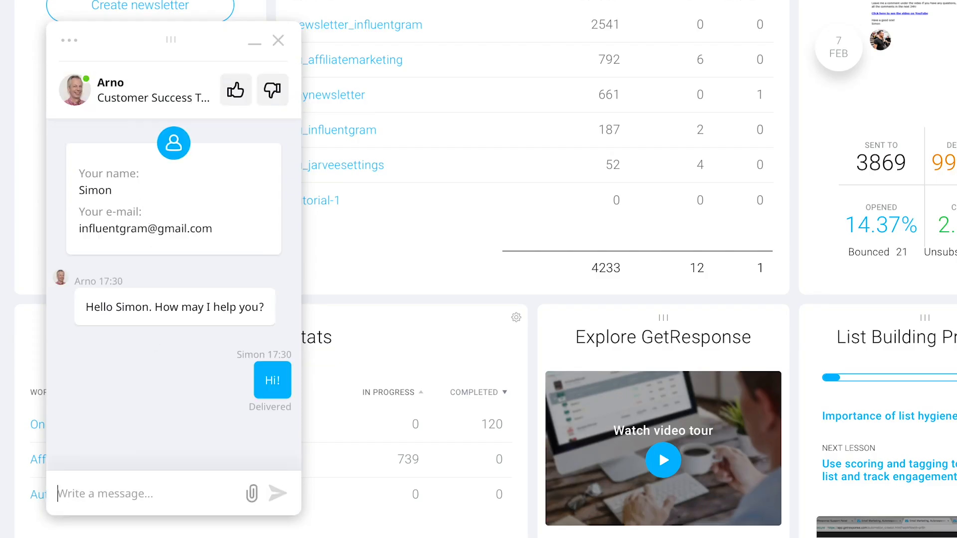
{"action": "type", "text": "Where can I find the A/B"}
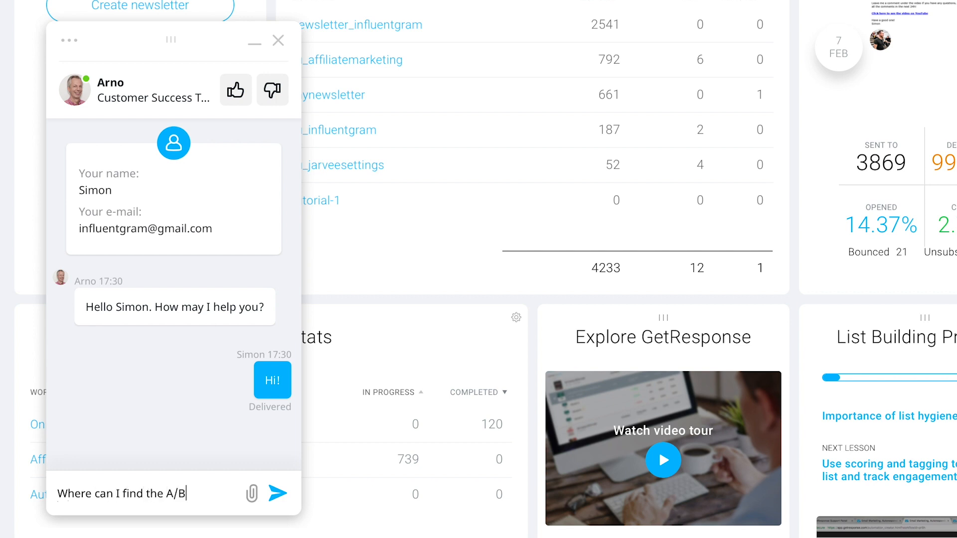
{"action": "left_click", "coordinate": [278, 494]}
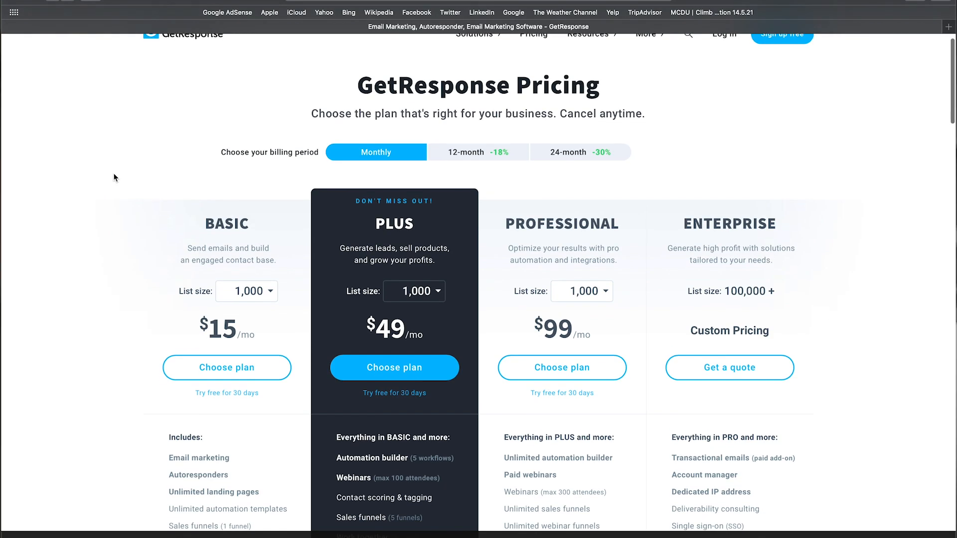
{"action": "scroll", "scroll_direction": "down", "scroll_amount": 3}
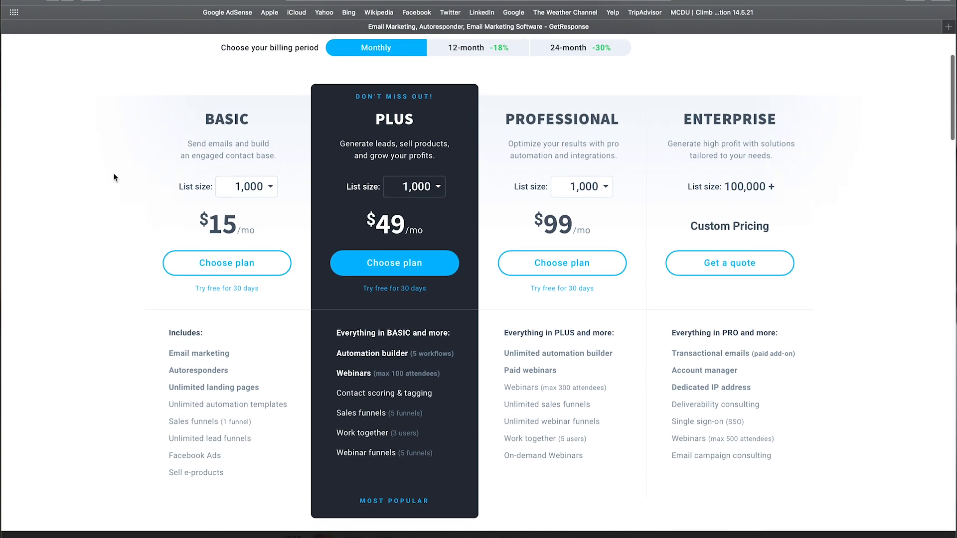
{"action": "scroll", "scroll_direction": "down", "scroll_amount": 3}
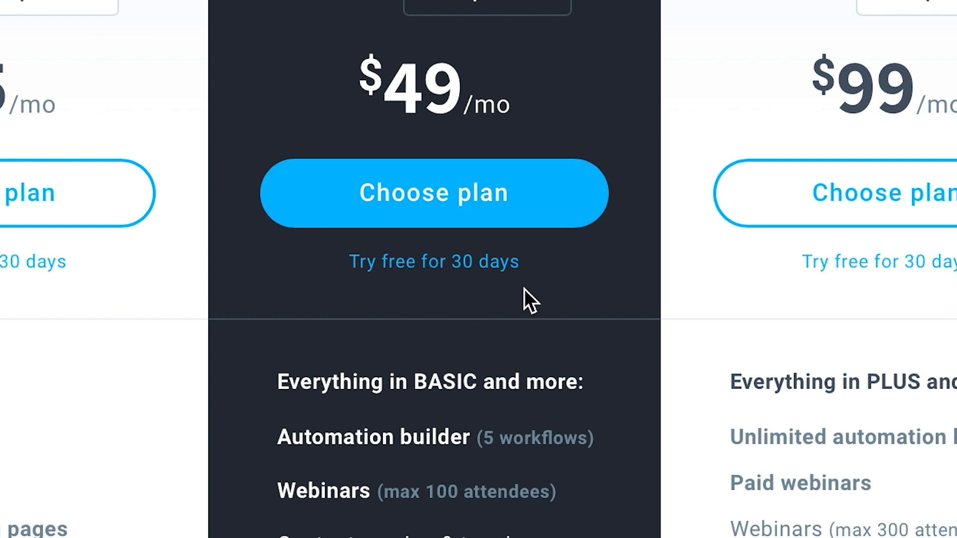
{"action": "mouse_move", "coordinate": [418, 339]}
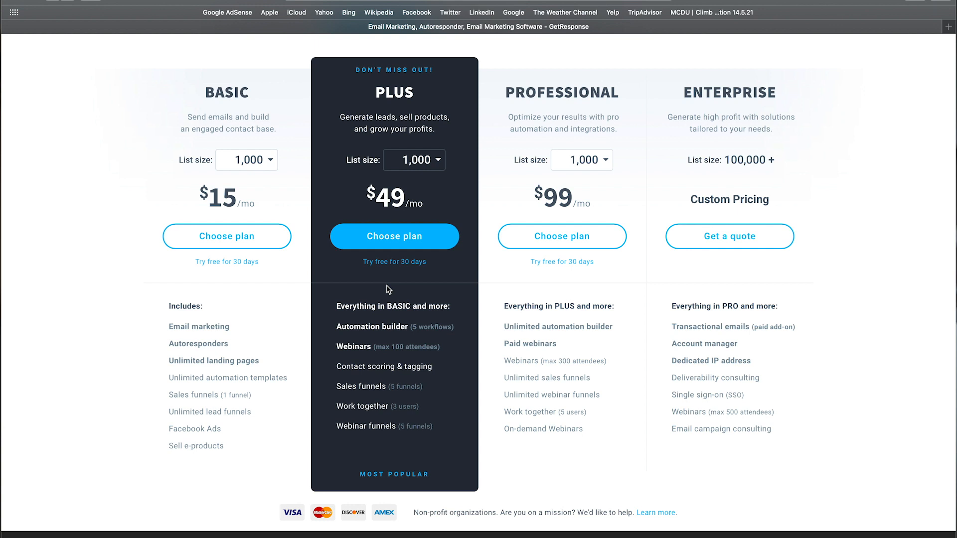
{"action": "mouse_move", "coordinate": [289, 110]}
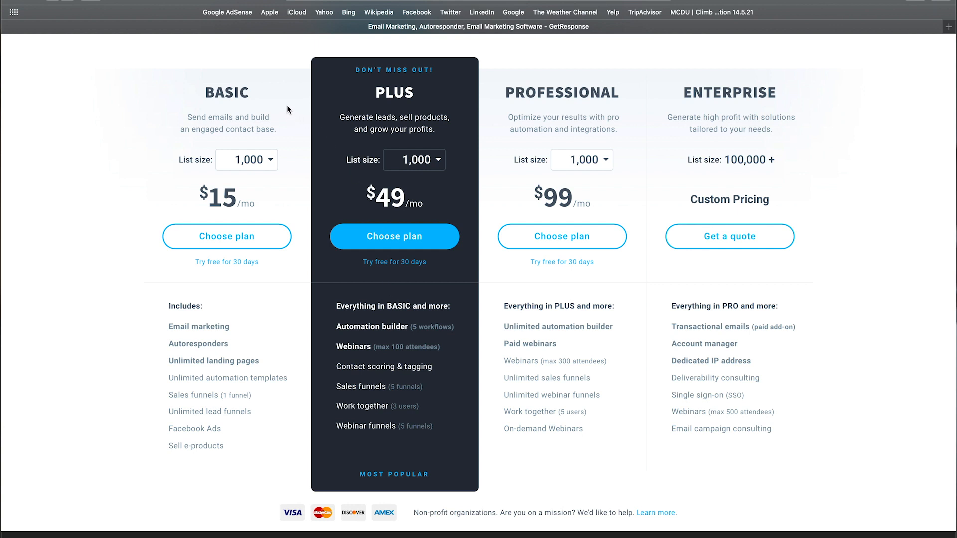
{"action": "mouse_move", "coordinate": [295, 84]}
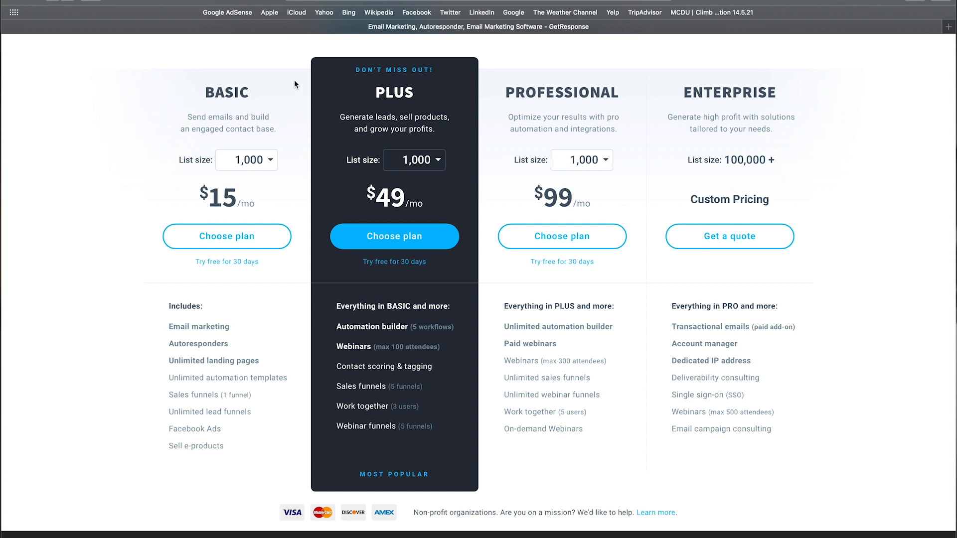
{"action": "mouse_move", "coordinate": [750, 100]}
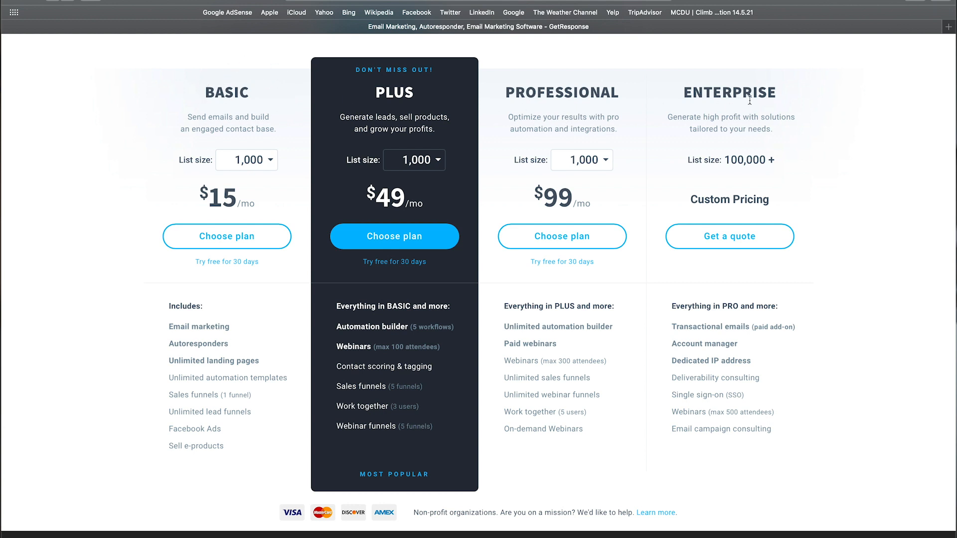
{"action": "mouse_move", "coordinate": [820, 124]}
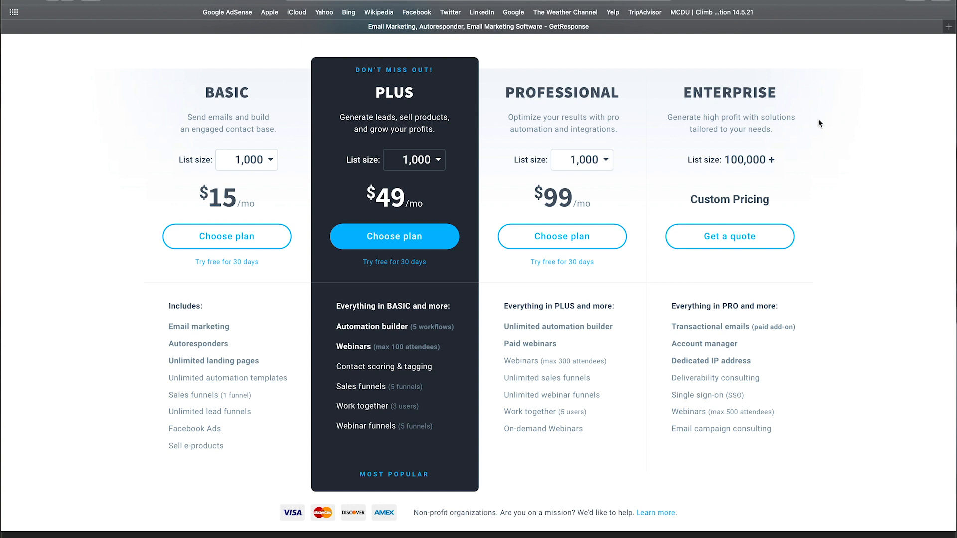
{"action": "mouse_move", "coordinate": [142, 109]}
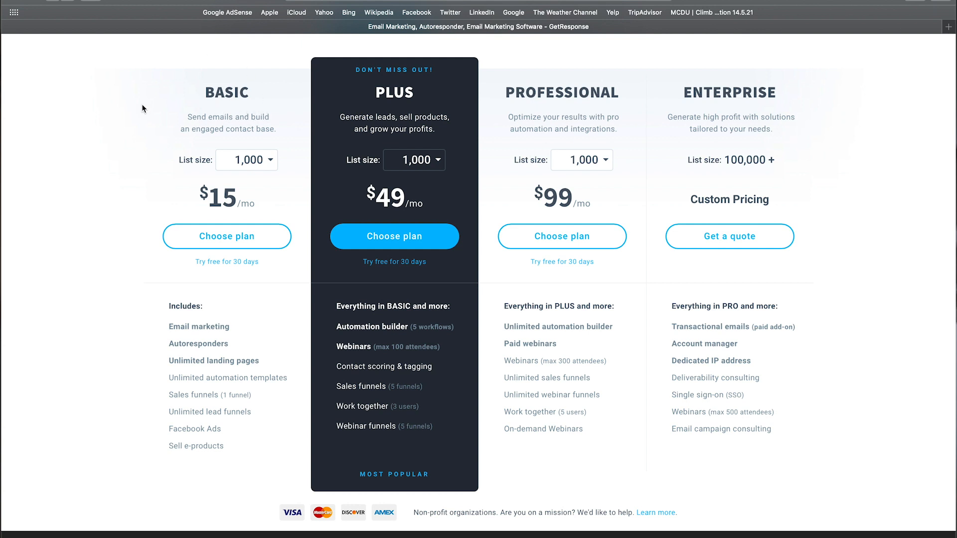
{"action": "mouse_move", "coordinate": [222, 166]}
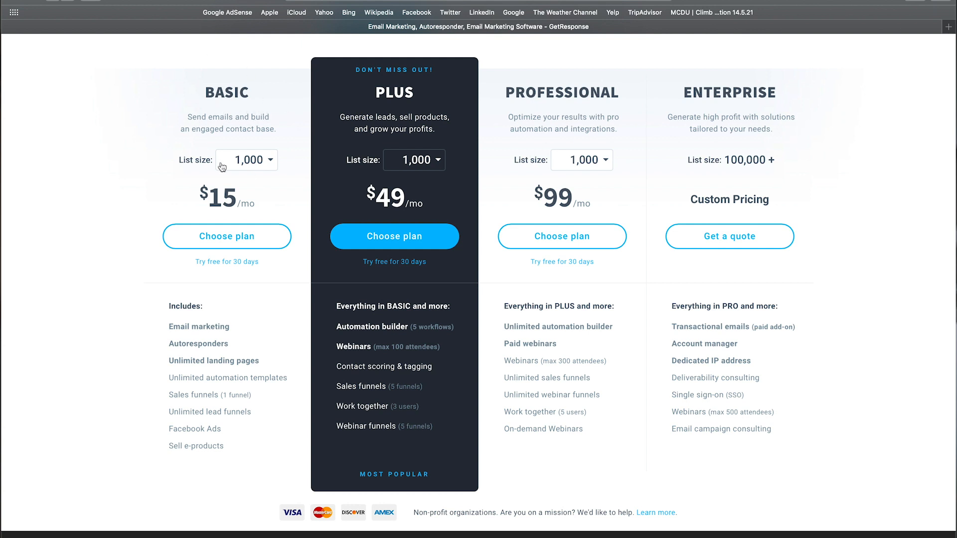
{"action": "mouse_move", "coordinate": [348, 328]}
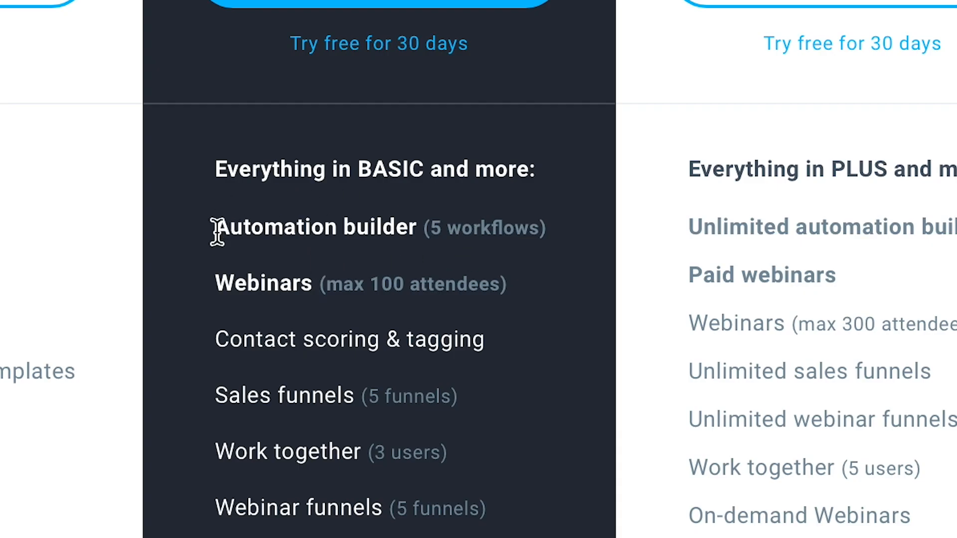
{"action": "mouse_move", "coordinate": [195, 233]}
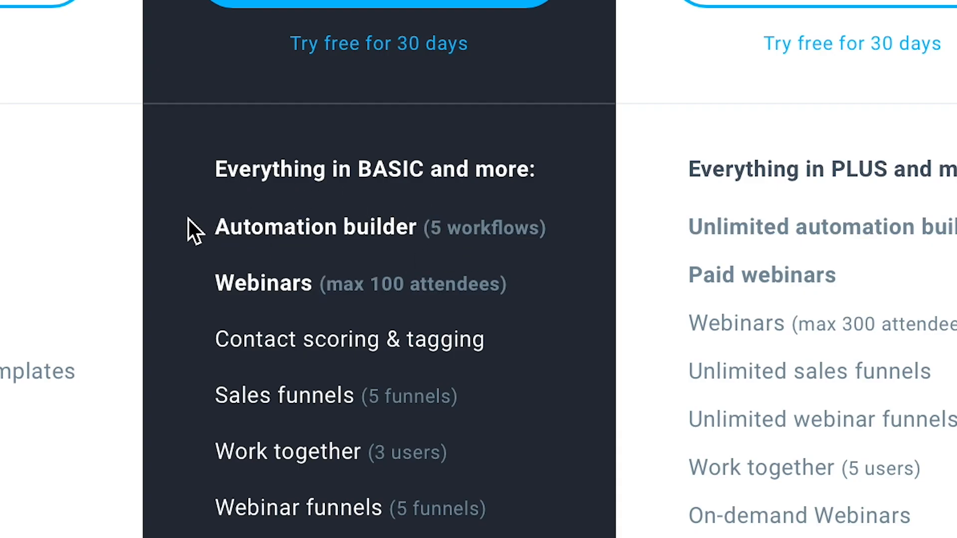
{"action": "mouse_move", "coordinate": [437, 262]}
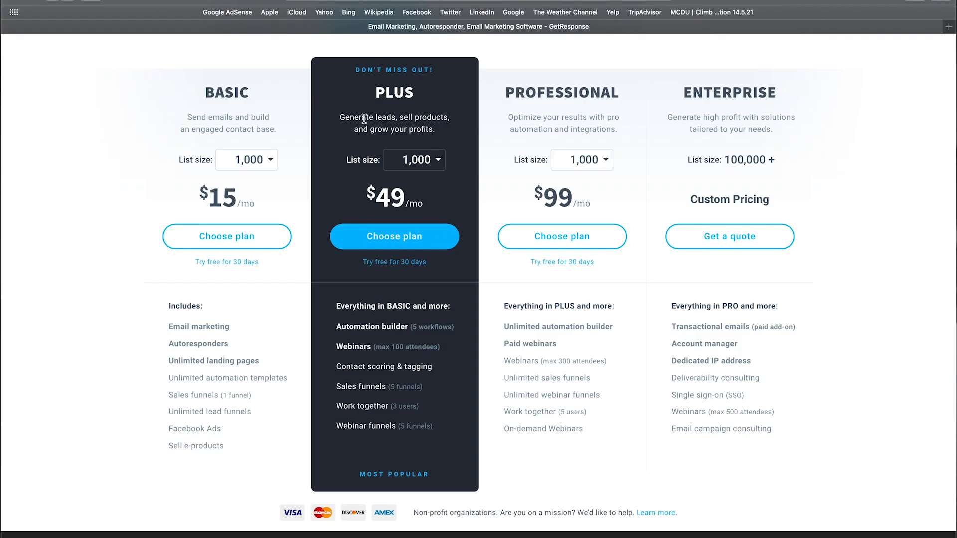
{"action": "mouse_move", "coordinate": [357, 320]}
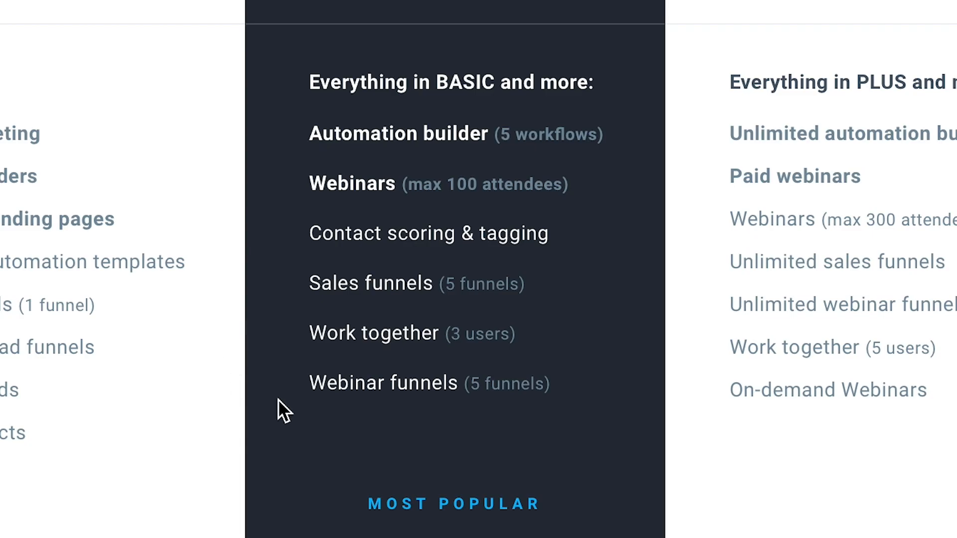
{"action": "mouse_move", "coordinate": [486, 443]}
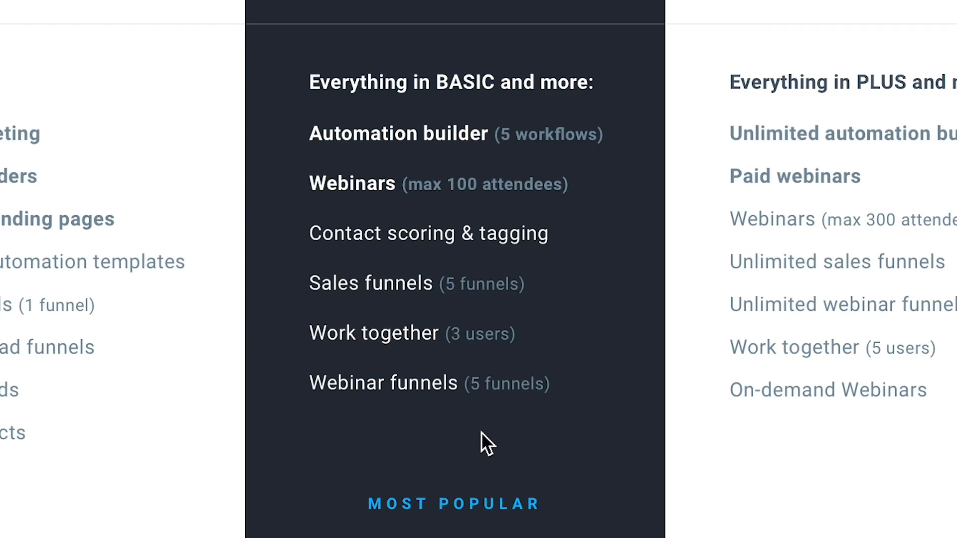
{"action": "mouse_move", "coordinate": [446, 290]}
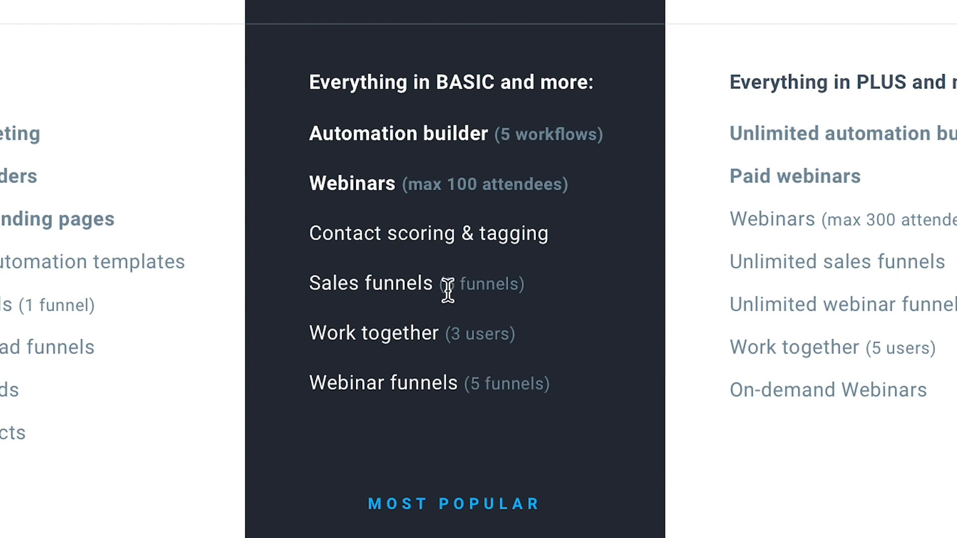
{"action": "double_click", "coordinate": [482, 284]}
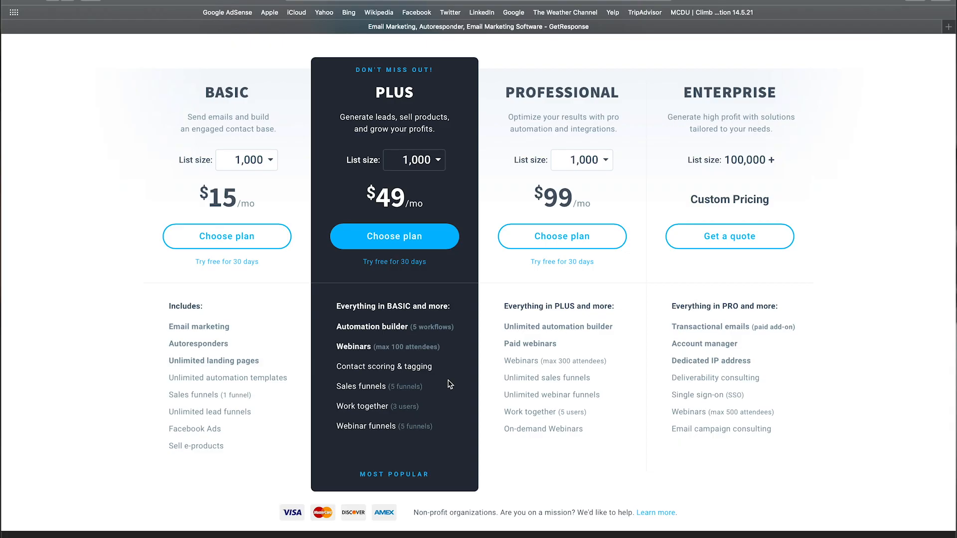
{"action": "mouse_move", "coordinate": [456, 396]}
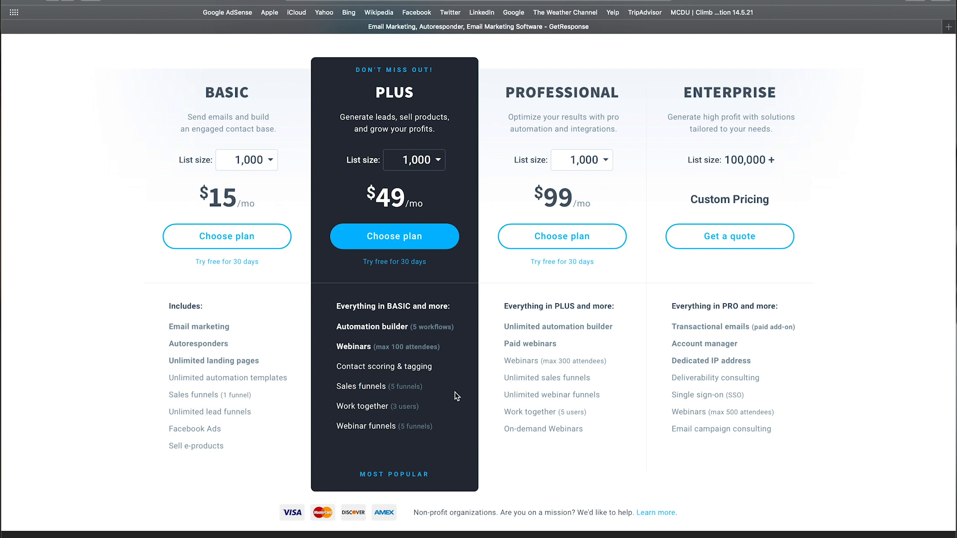
{"action": "left_click", "coordinate": [414, 160]}
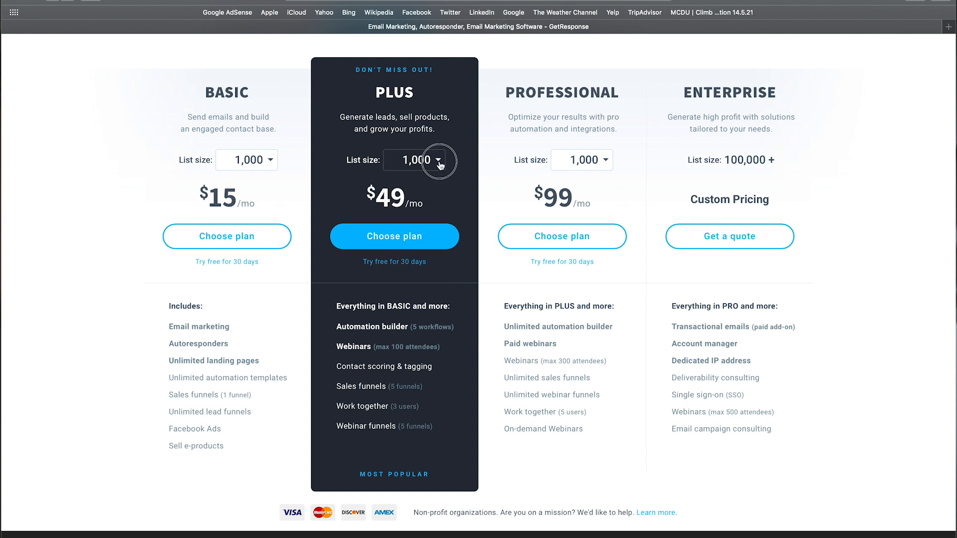
Switch the pricing list size from 1,000 to 2,500 contacts (BASIC $25, PLUS $59, PROFESSIONAL $119).
{"action": "left_click", "coordinate": [441, 159]}
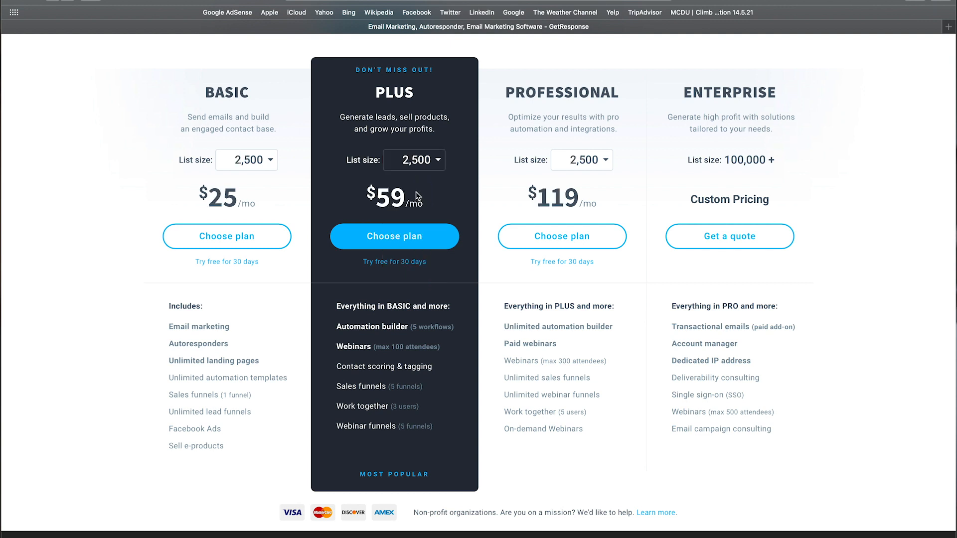
{"action": "mouse_move", "coordinate": [420, 220]}
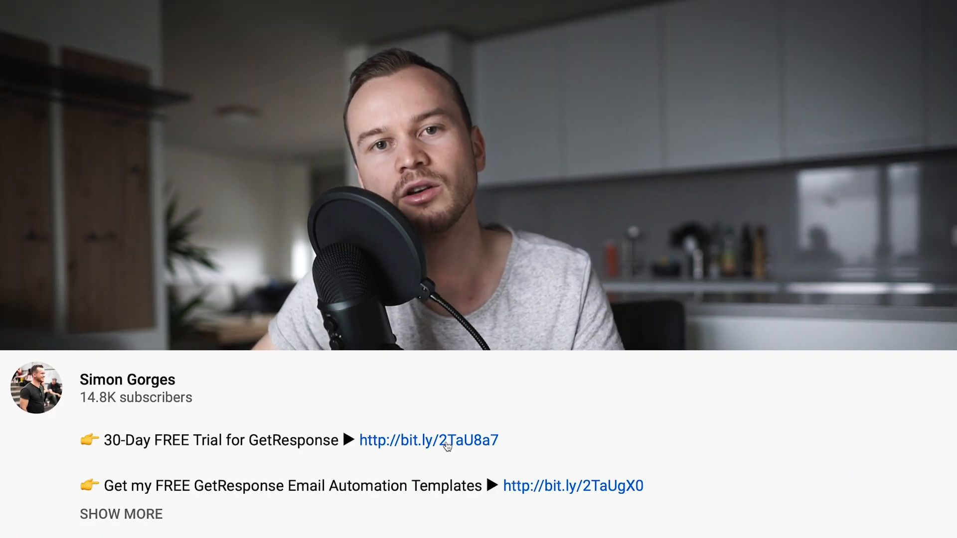
Open the 30-Day FREE Trial signup form and select its Name field.
{"action": "left_click", "coordinate": [429, 440]}
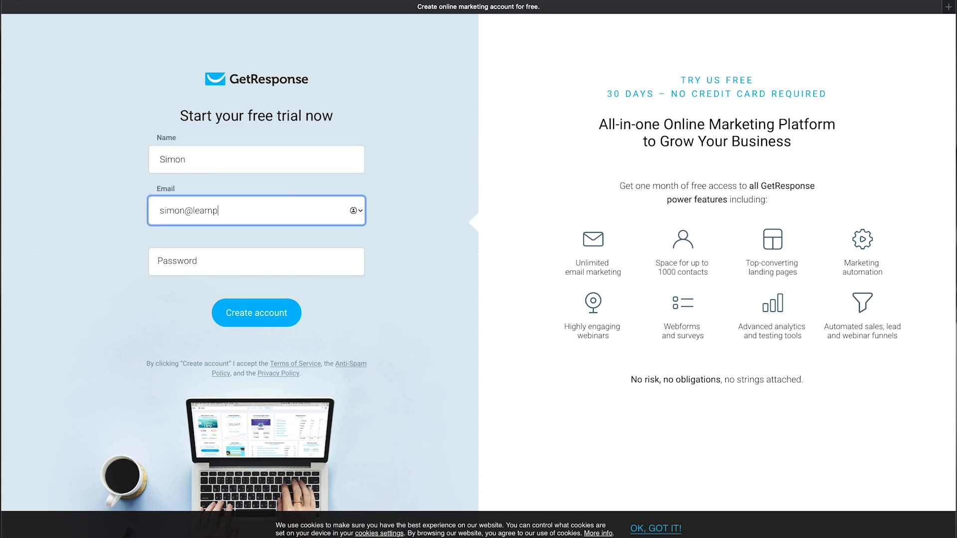
{"action": "left_click", "coordinate": [256, 312]}
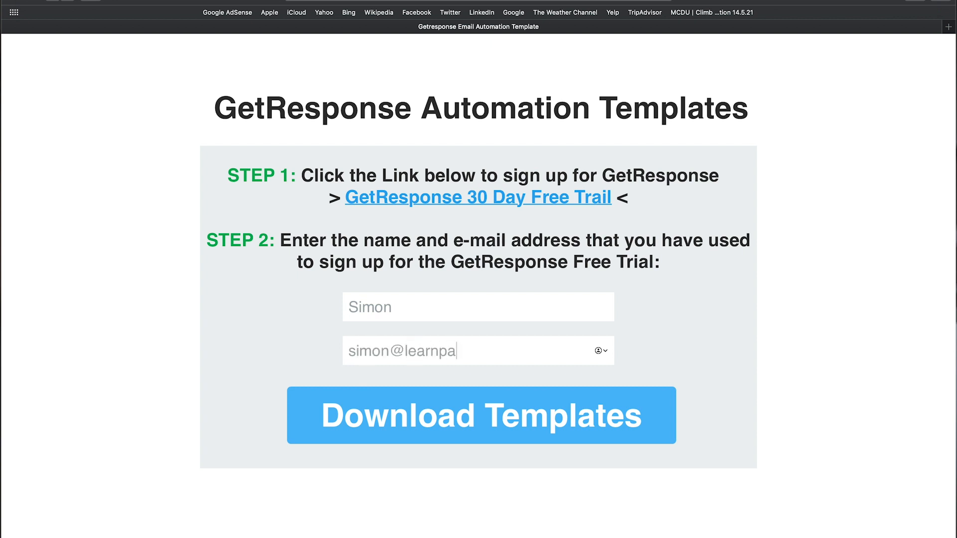
Finish the email address ending 'ssiveincome.com' on the Automation Templates download page.
{"action": "type", "text": "ssiveincome.com"}
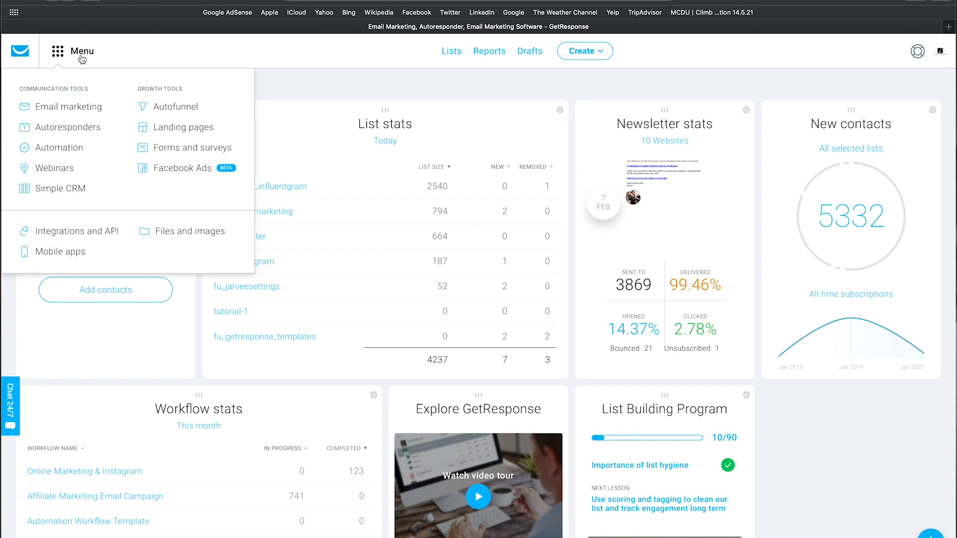
Begin importing an automation template named 'Email Automation Workflow' from the Automation section.
{"action": "left_click", "coordinate": [60, 148]}
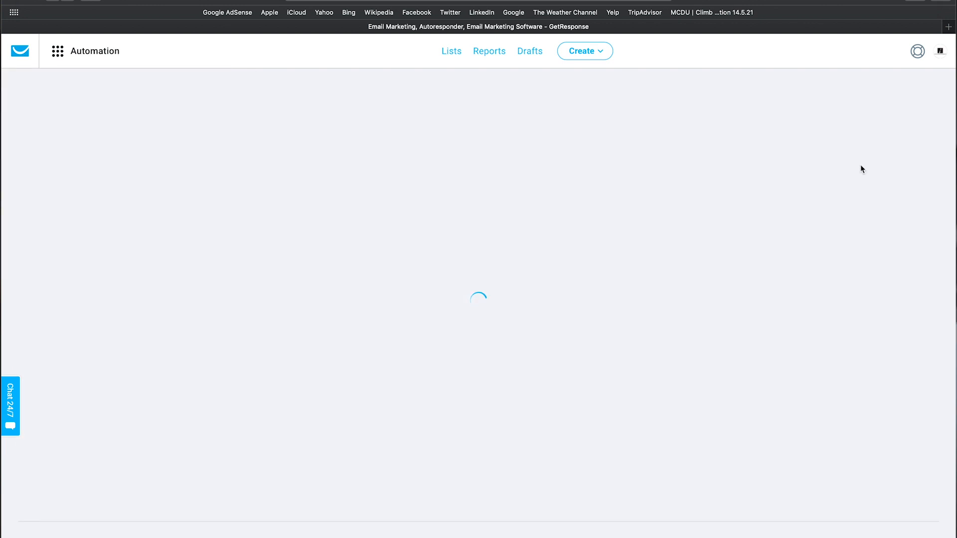
{"action": "left_click", "coordinate": [144, 416]}
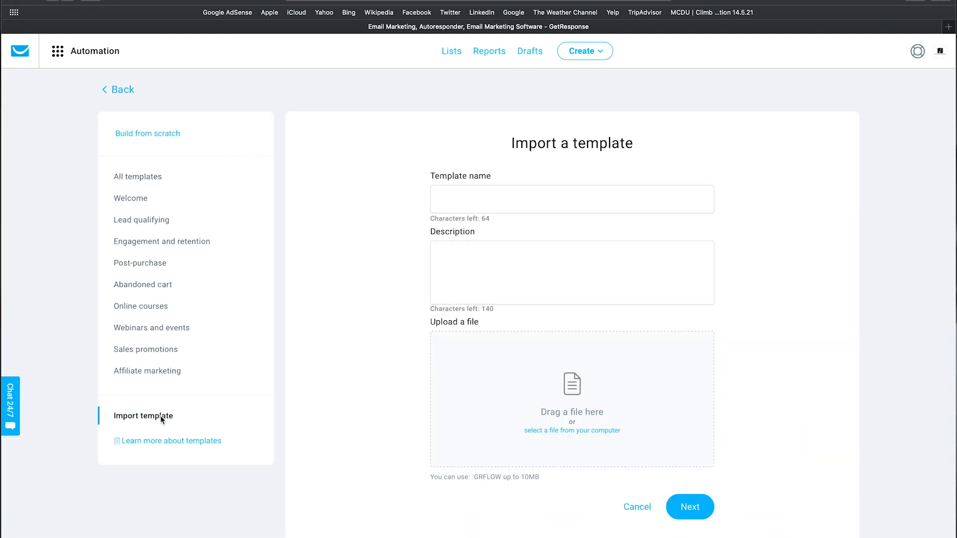
{"action": "type", "text": "Email"}
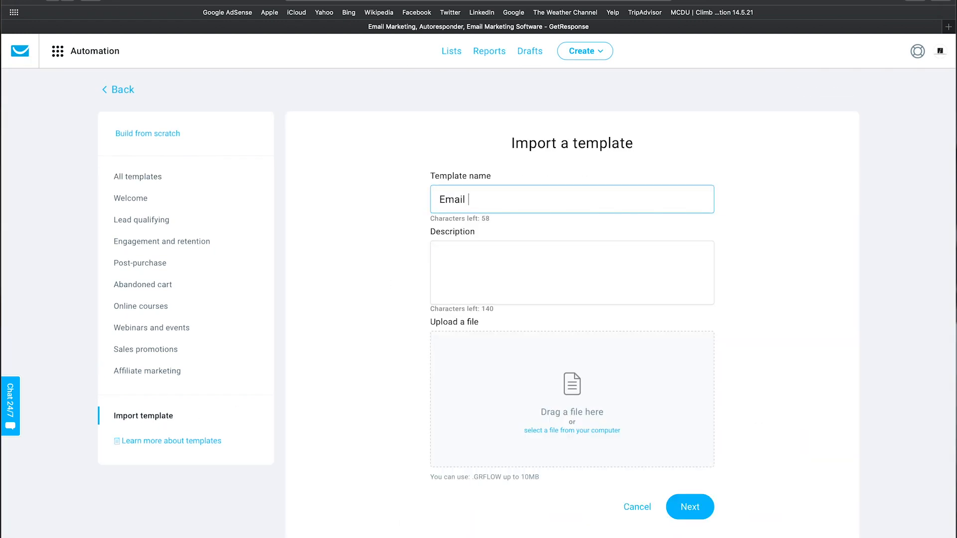
{"action": "type", "text": "Automation Workflow"}
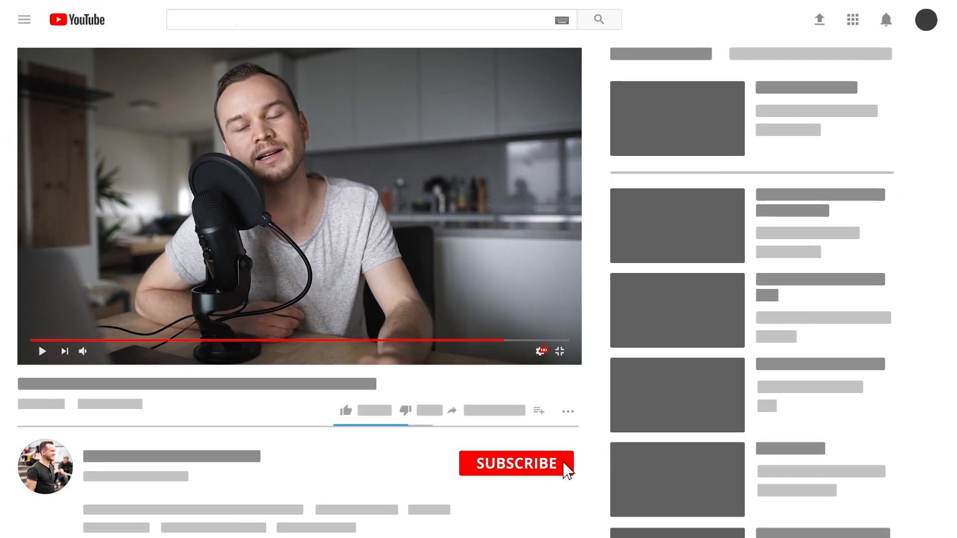
Subscribe to the YouTube channel from the closing outro.
{"action": "left_click", "coordinate": [517, 464]}
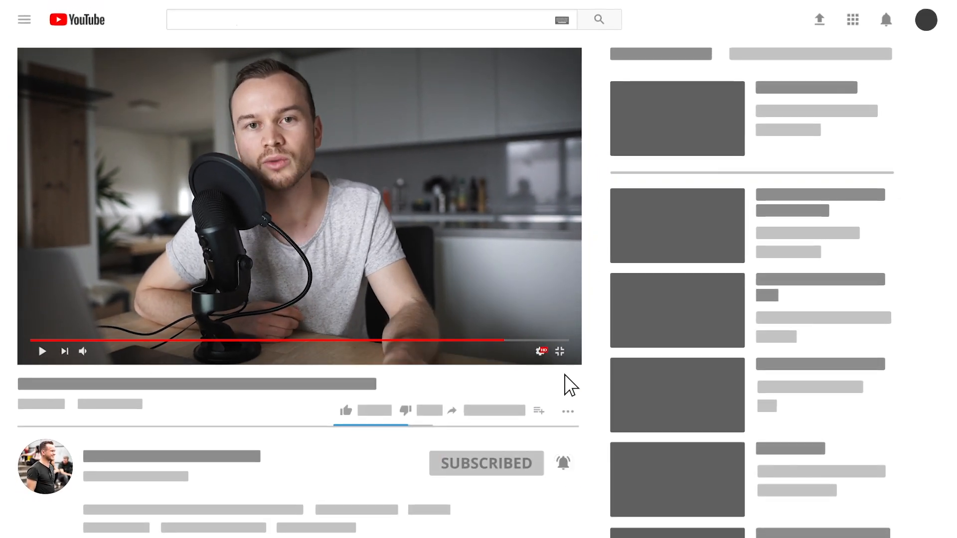